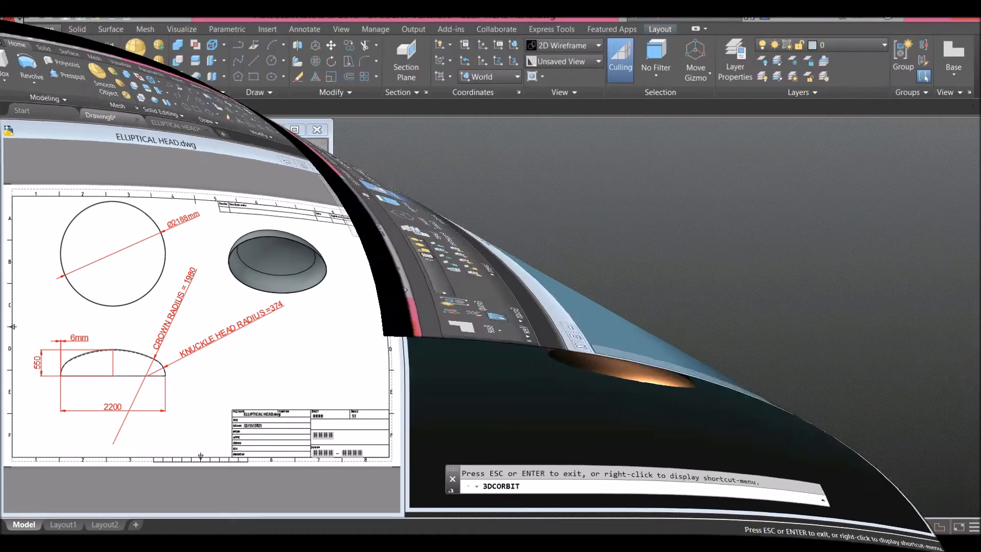
- Create a new drawing from the acadiso3D.dwt metric 3D template via the Application menu
{"action": "left_click", "coordinate": [11, 23]}
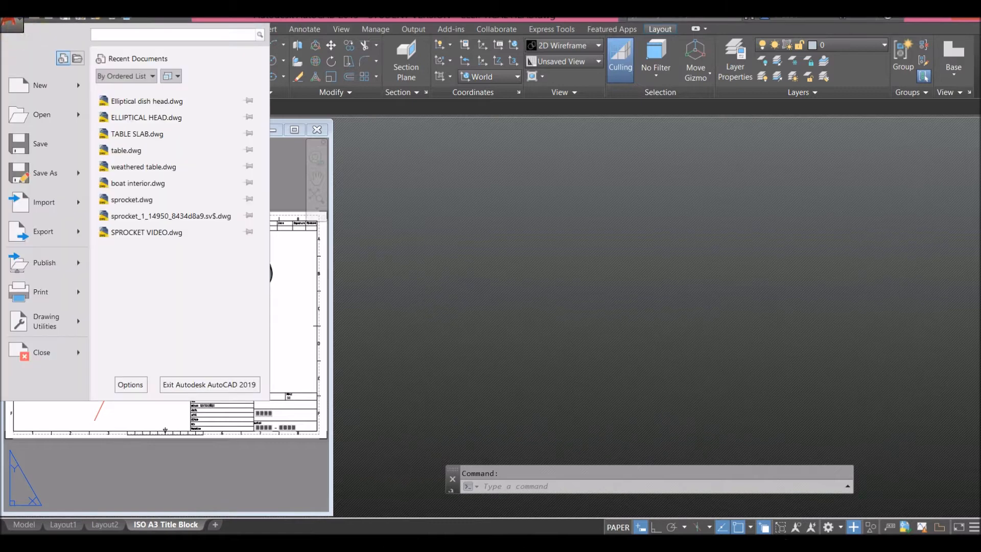
{"action": "left_click", "coordinate": [39, 85]}
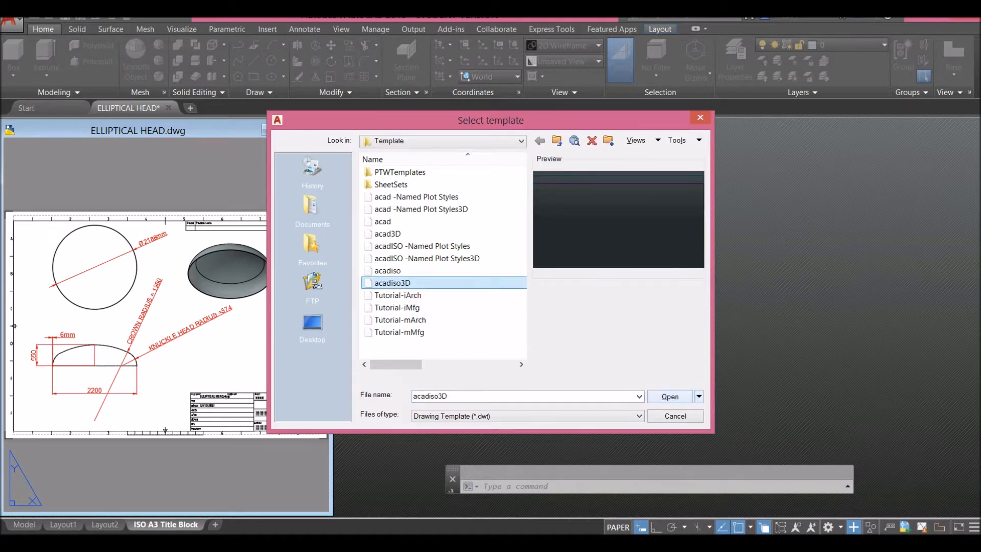
{"action": "left_click", "coordinate": [668, 396]}
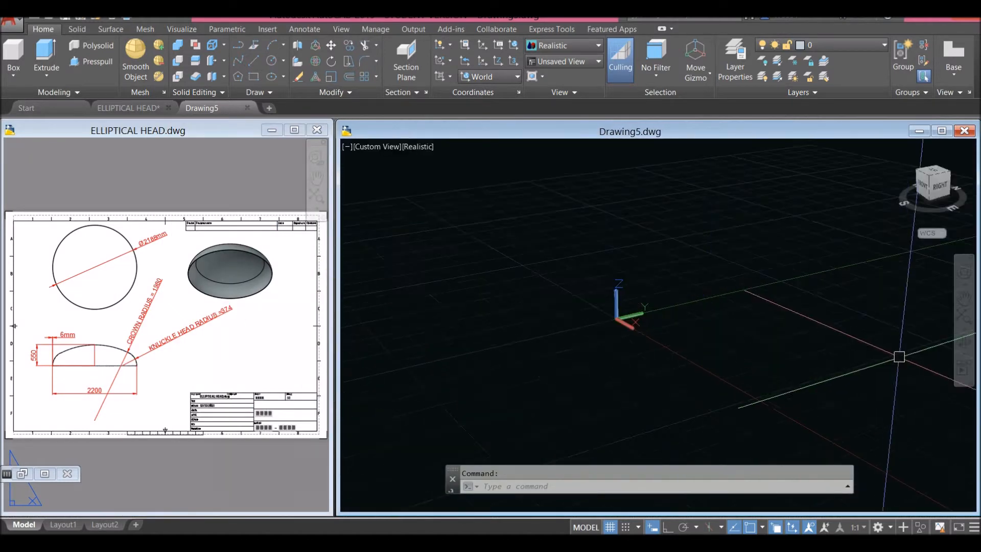
- Switch on polar tracking and drafting aids, inspecting the ELLIPTICAL HEAD reference profile
{"action": "right_click", "coordinate": [932, 182]}
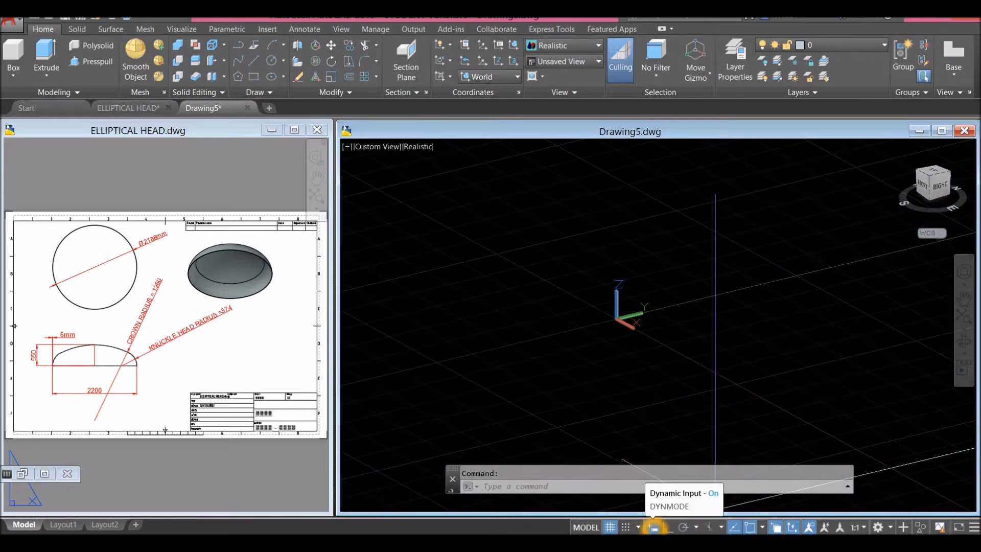
{"action": "left_click", "coordinate": [684, 526]}
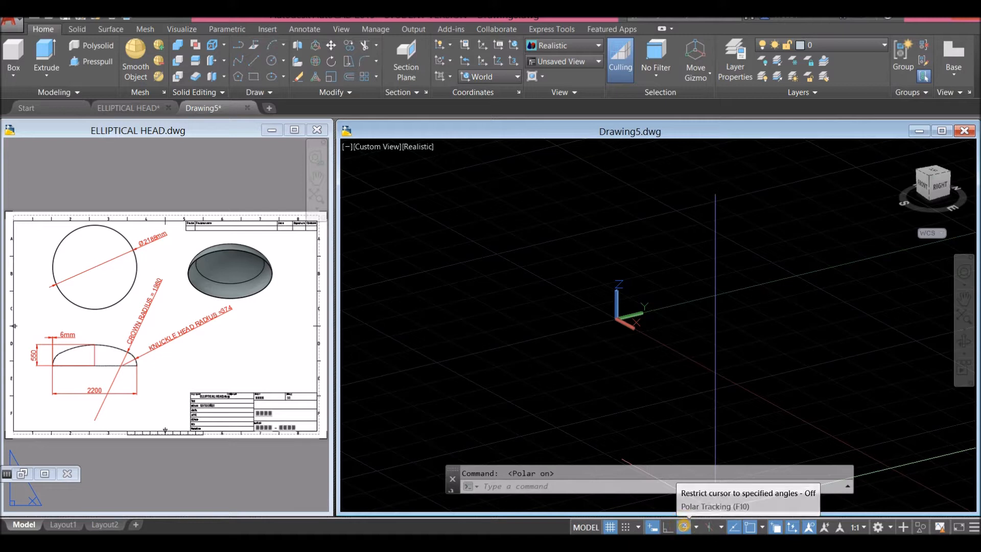
{"action": "mouse_move", "coordinate": [716, 528]}
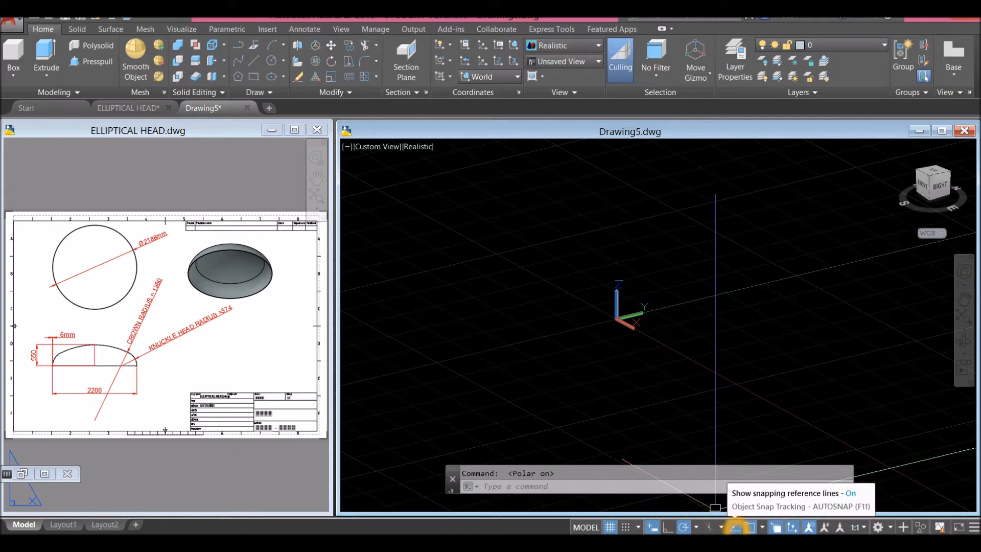
{"action": "mouse_move", "coordinate": [774, 526]}
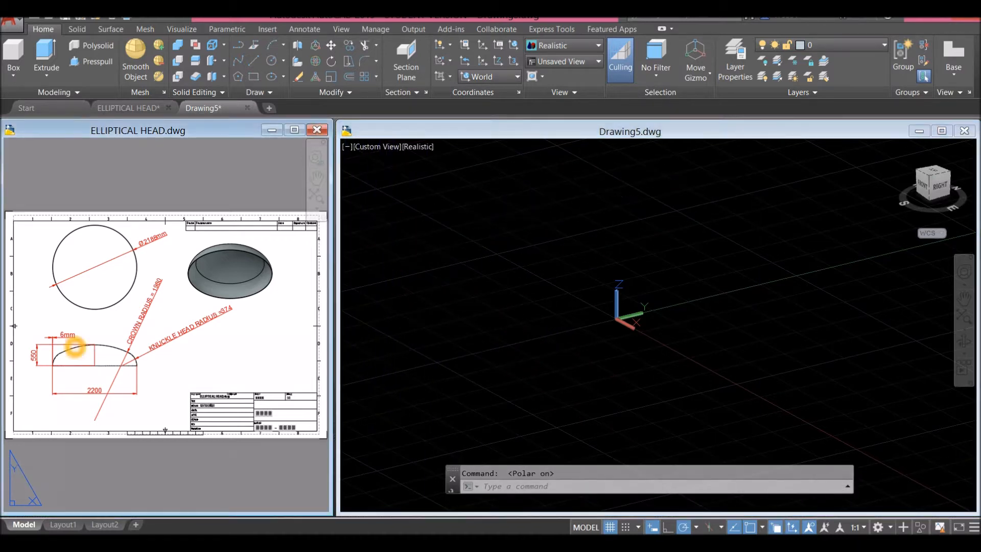
{"action": "left_click", "coordinate": [165, 512]}
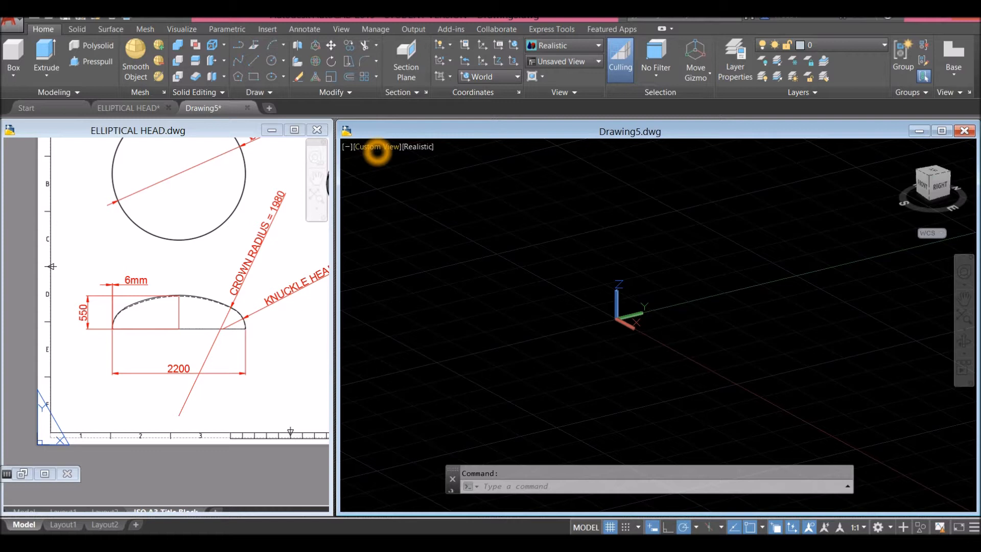
{"action": "left_click", "coordinate": [375, 146]}
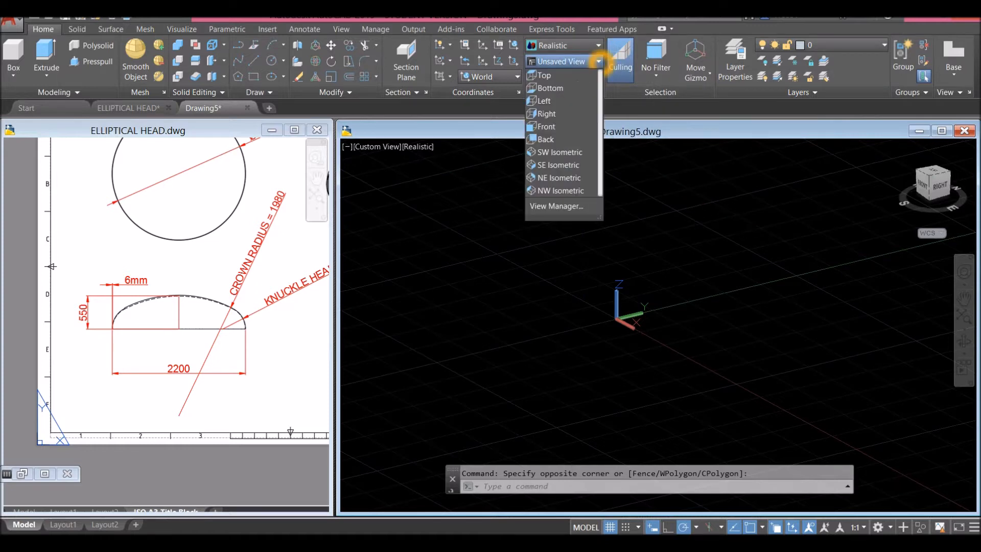
- In the Front view, draw the 2200 mm horizontal base line
{"action": "left_click", "coordinate": [546, 127]}
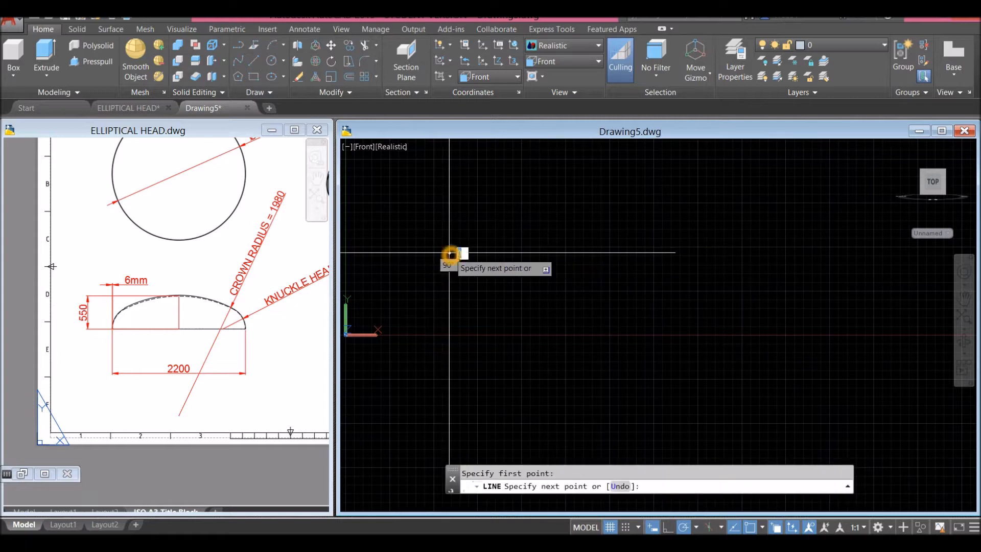
{"action": "mouse_move", "coordinate": [621, 255]}
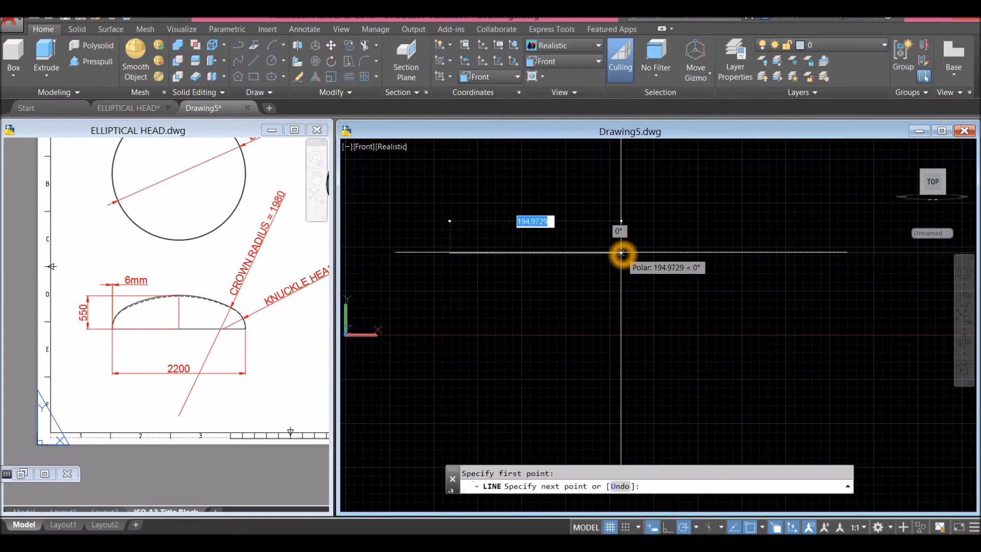
{"action": "mouse_move", "coordinate": [624, 251]}
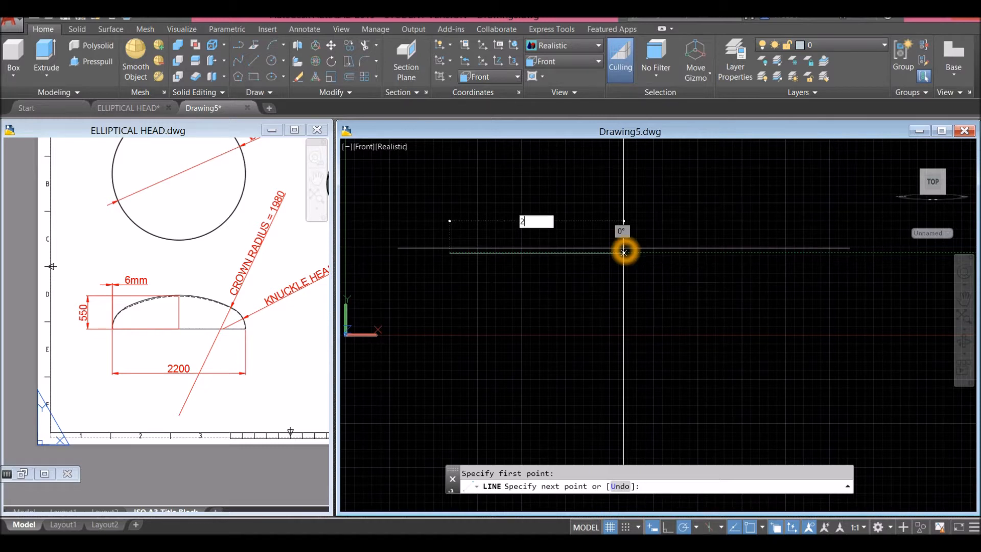
{"action": "type", "text": "200"}
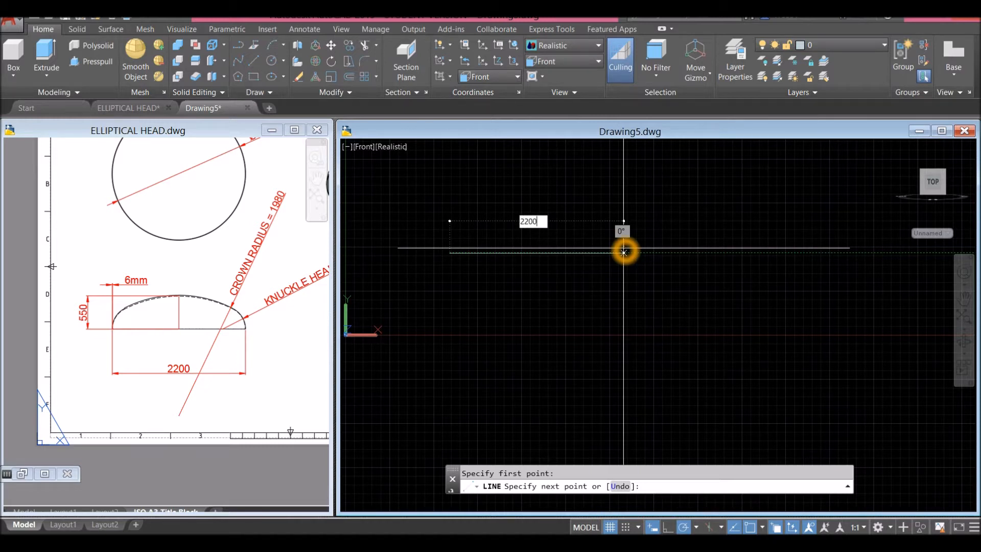
{"action": "right_click", "coordinate": [624, 251]}
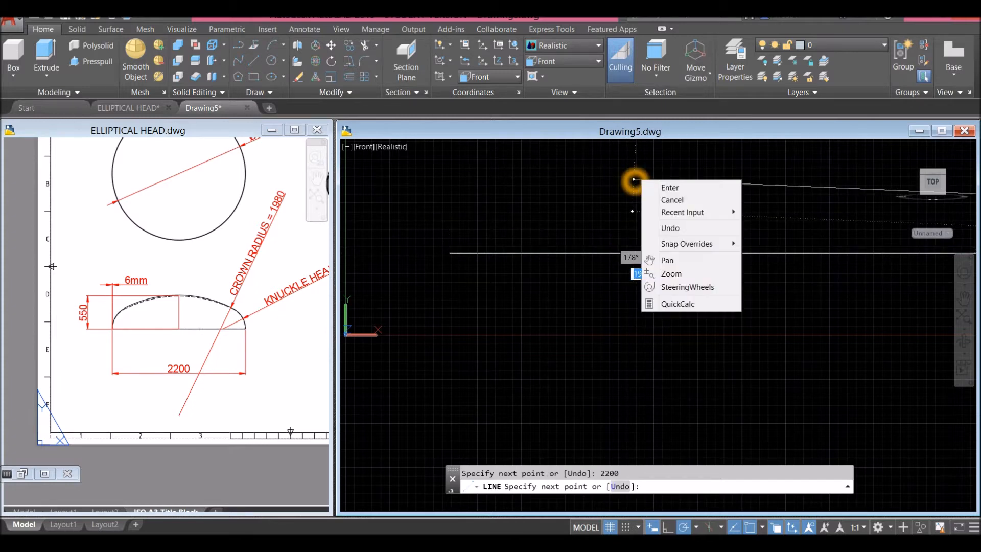
{"action": "left_click", "coordinate": [673, 199]}
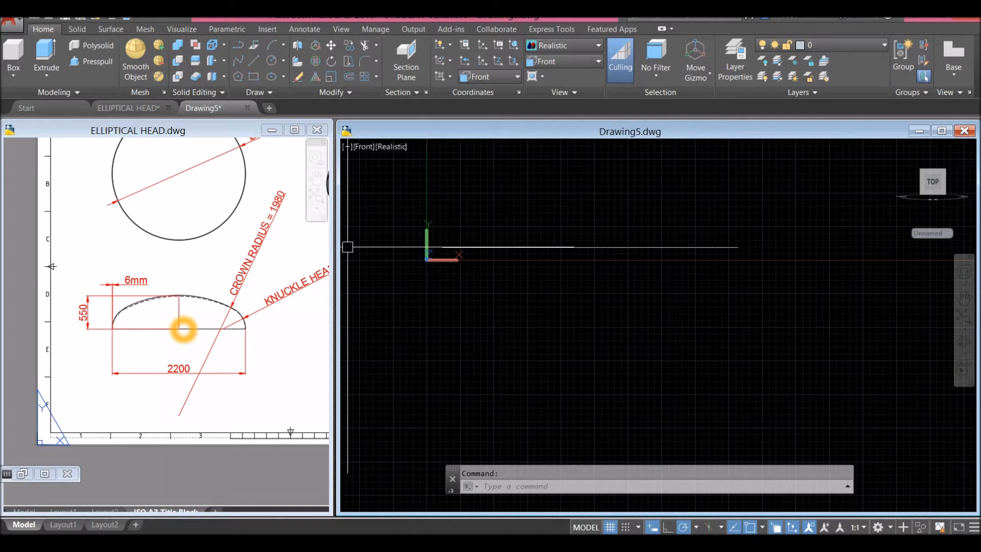
{"action": "mouse_move", "coordinate": [180, 298]}
{"action": "type", "text": "LINE"}
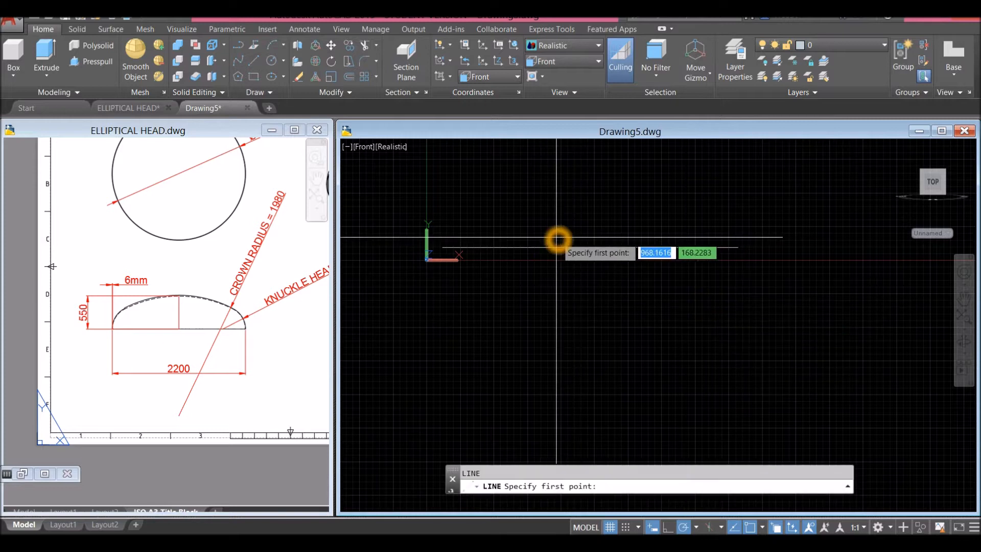
{"action": "mouse_move", "coordinate": [591, 248]}
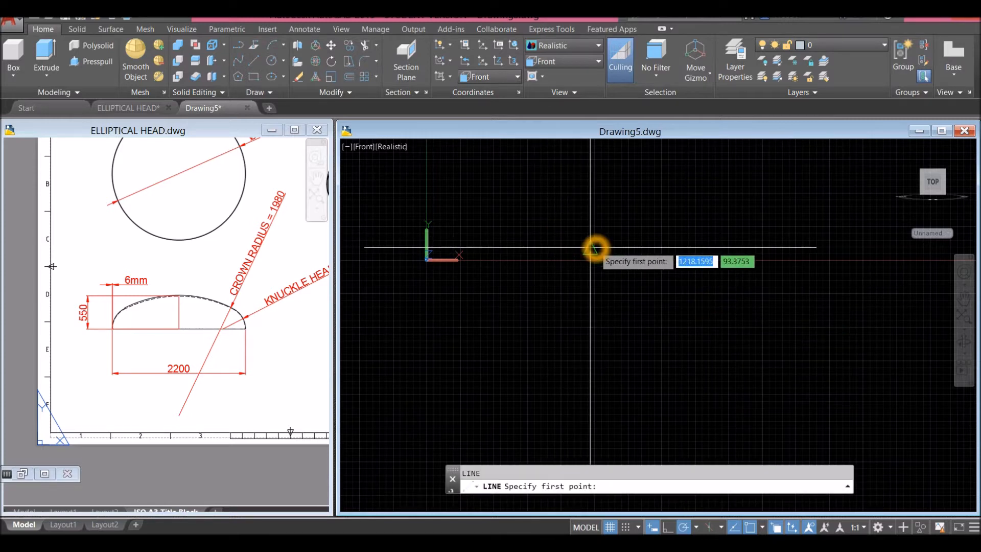
- Draw a 550 mm vertical height line up from the base line's midpoint
{"action": "left_click", "coordinate": [592, 250]}
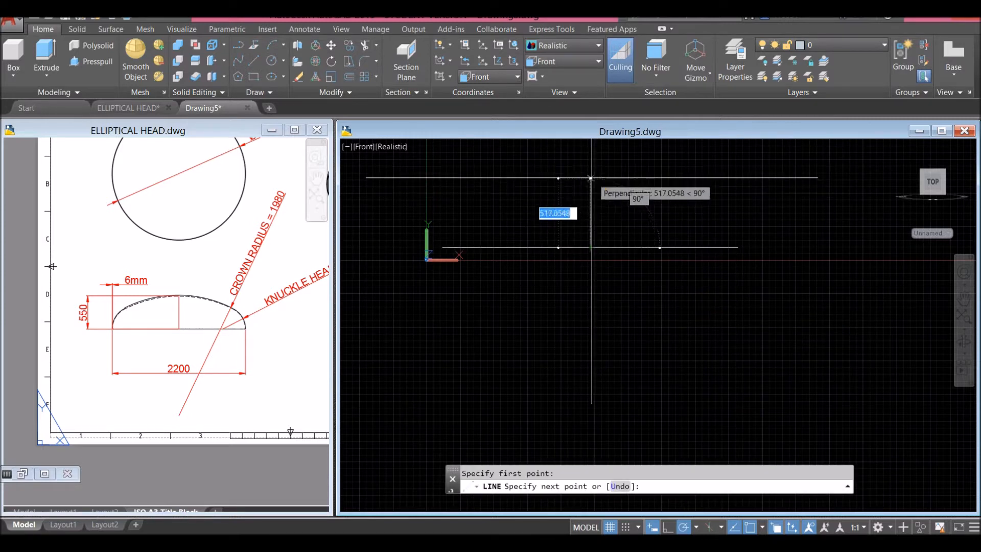
{"action": "mouse_move", "coordinate": [590, 177]}
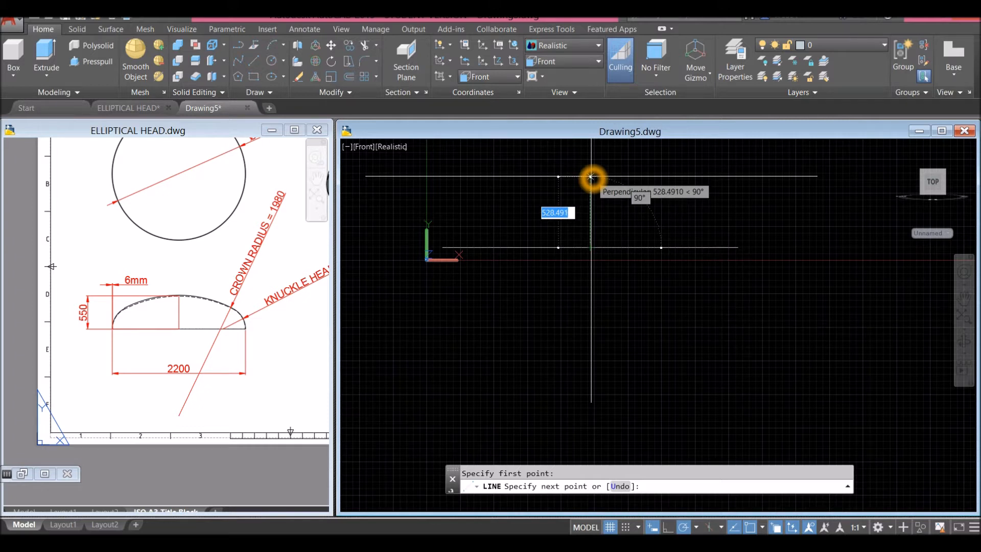
{"action": "type", "text": "550"}
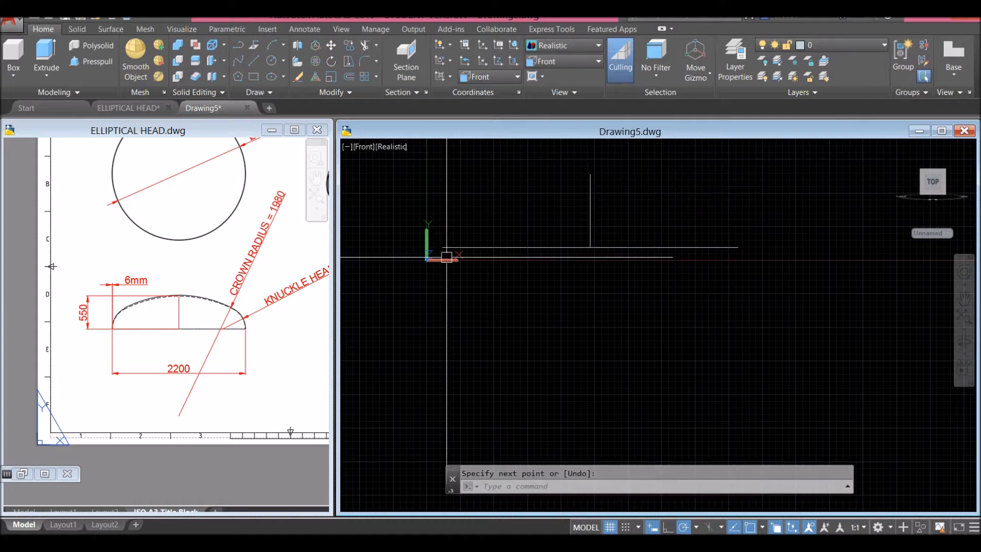
{"action": "left_click", "coordinate": [165, 524]}
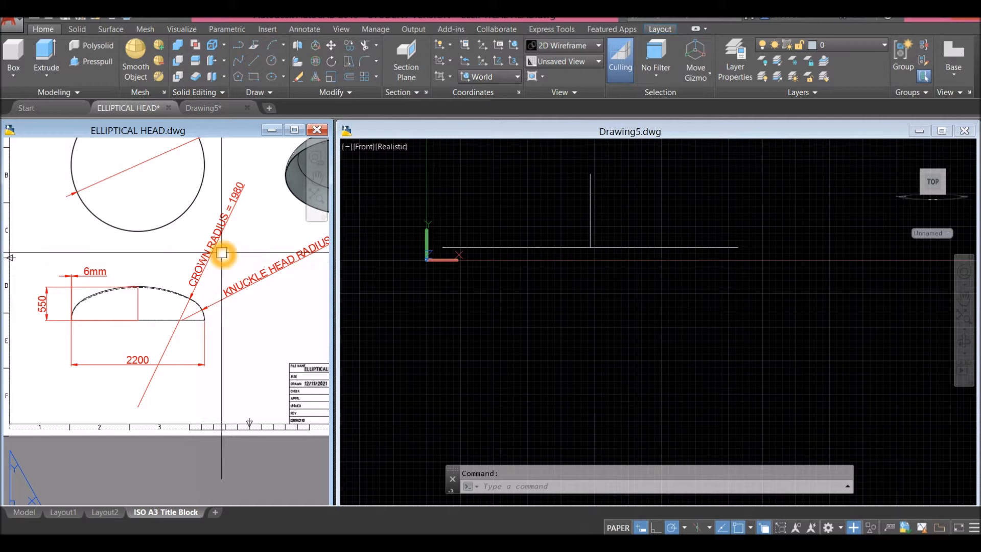
{"action": "mouse_move", "coordinate": [227, 216]}
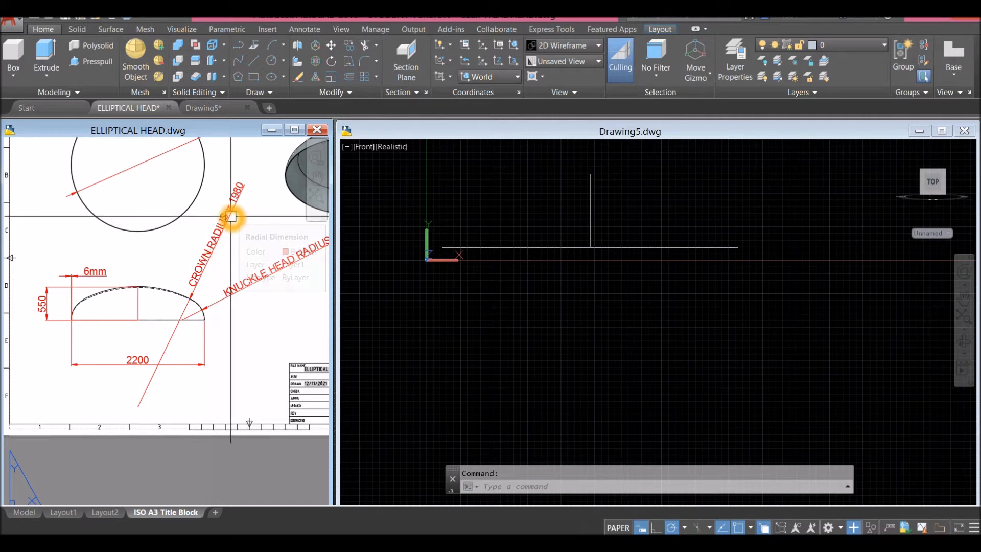
- Draw the 1980-radius crown circle in the profile drawing
{"action": "left_click", "coordinate": [599, 307]}
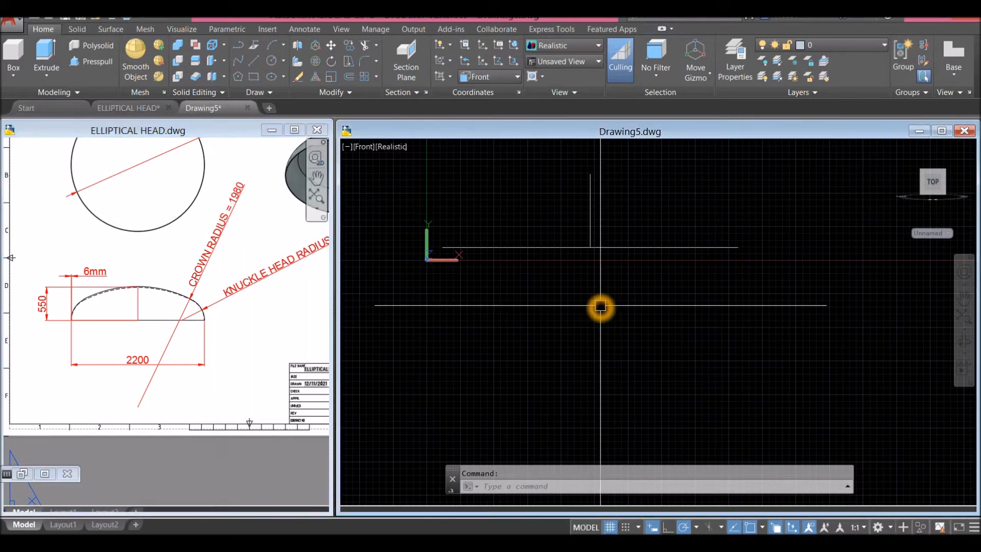
{"action": "type", "text": "C"}
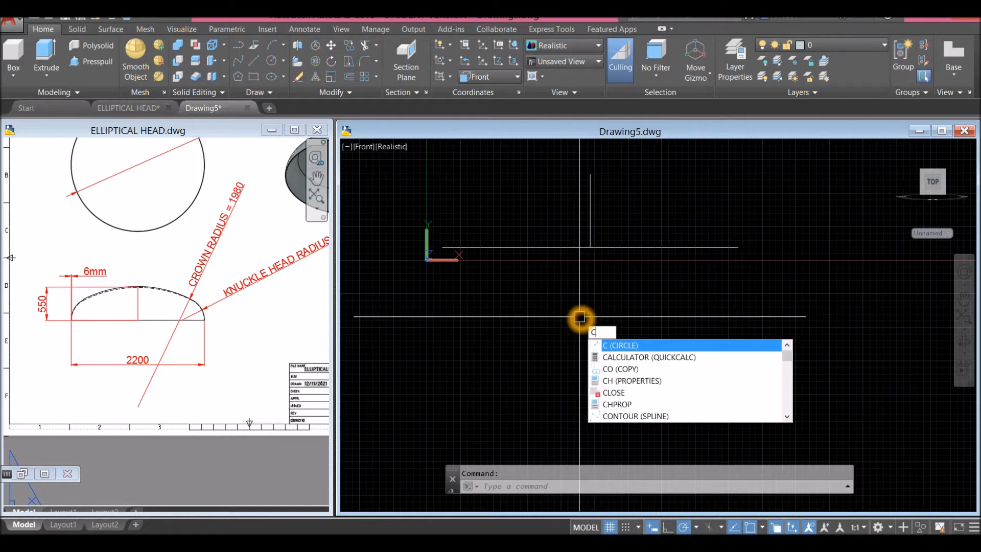
{"action": "key", "text": "Escape"}
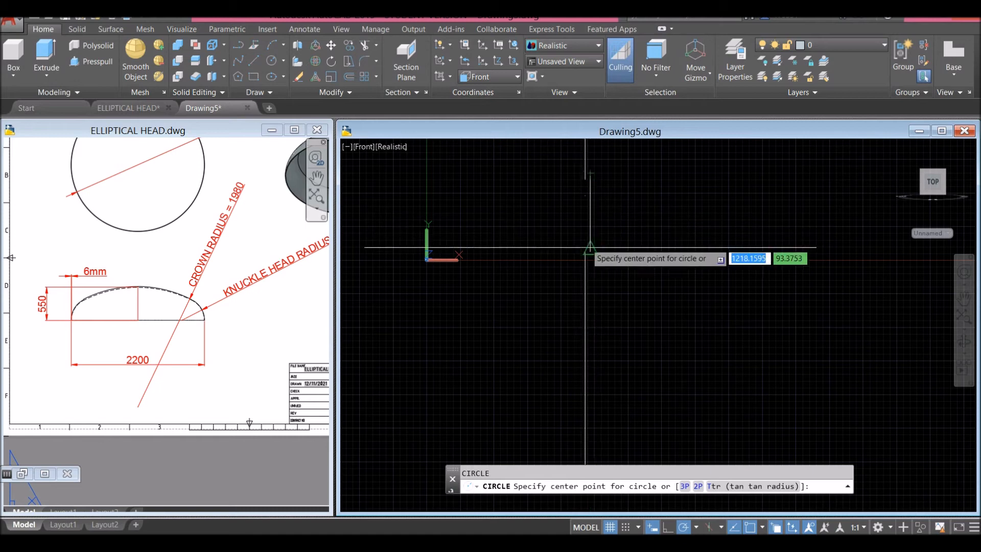
{"action": "mouse_move", "coordinate": [590, 183]}
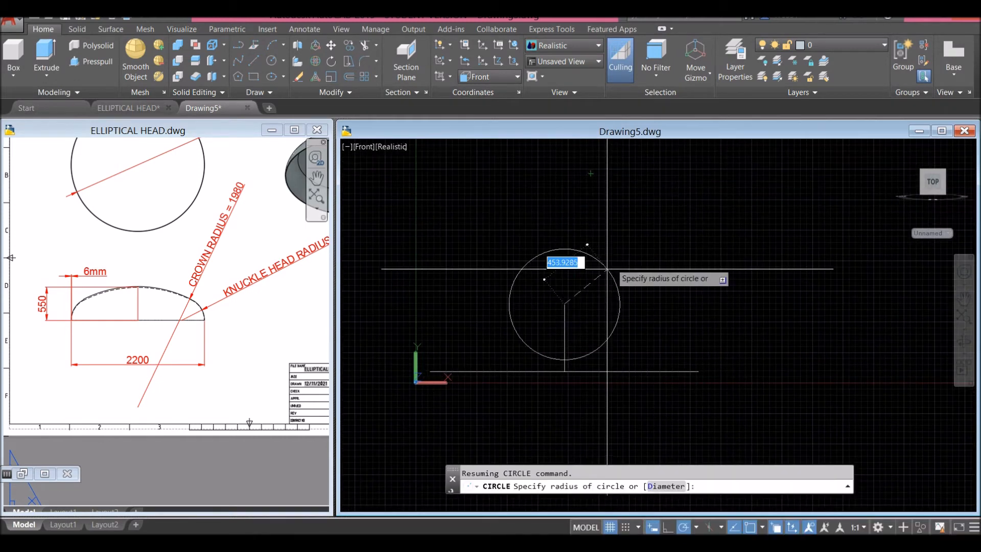
{"action": "mouse_move", "coordinate": [642, 194]}
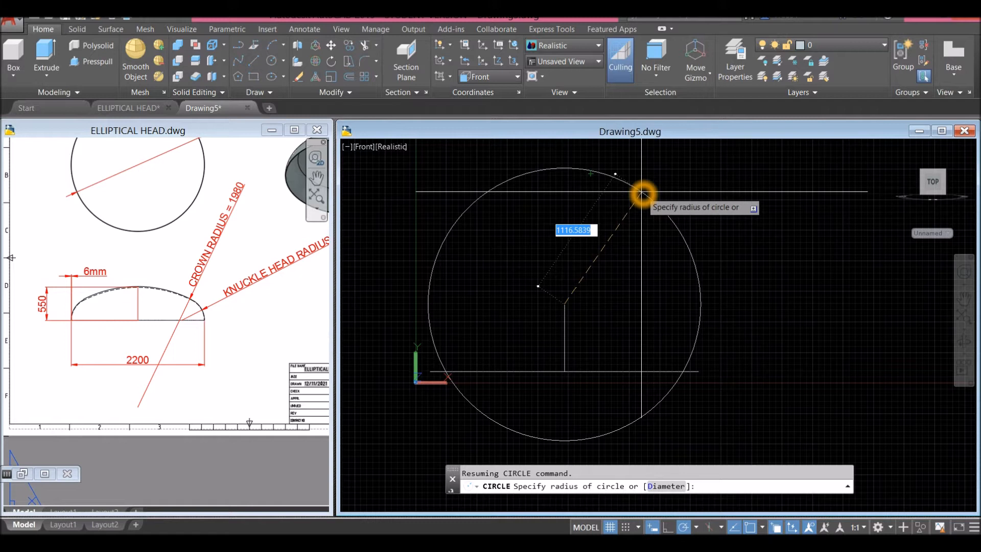
{"action": "type", "text": "19"}
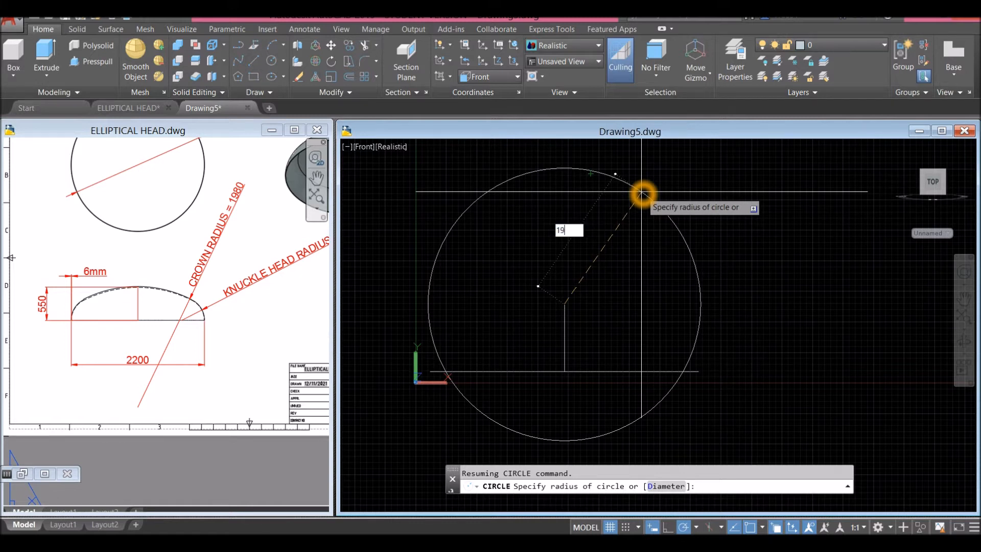
{"action": "key", "text": "Return"}
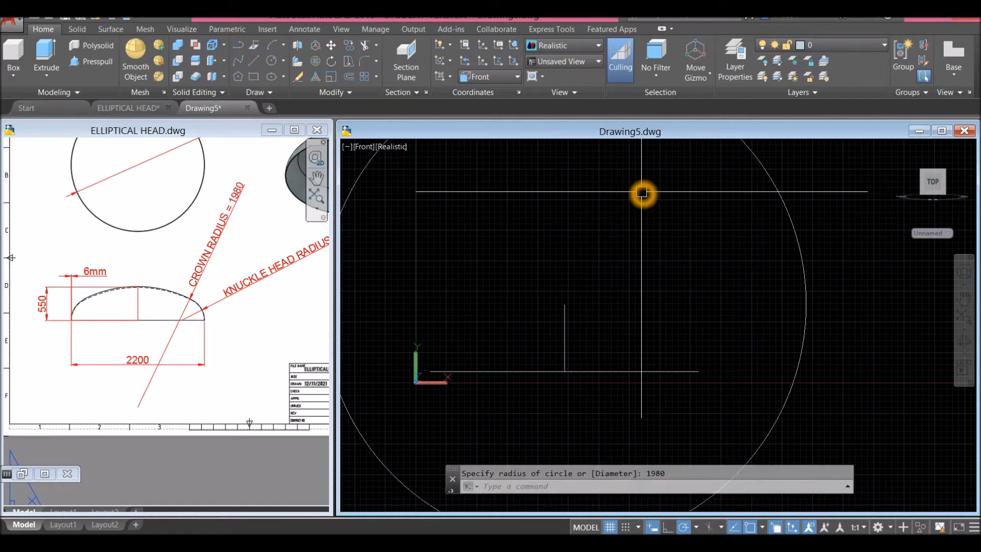
- Move the circle 1980 straight down from its top quadrant so its top meets the height line
{"action": "left_click", "coordinate": [642, 195]}
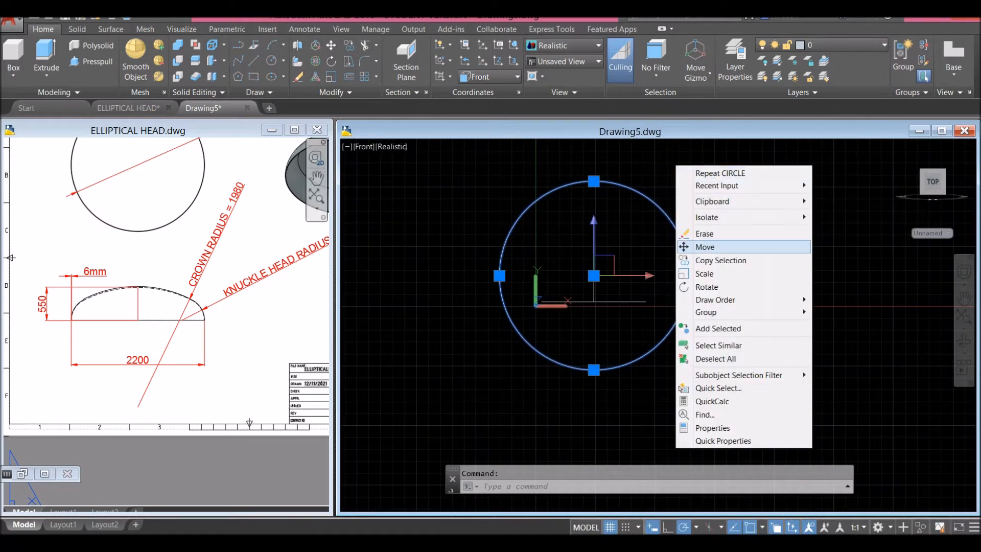
{"action": "left_click", "coordinate": [704, 247]}
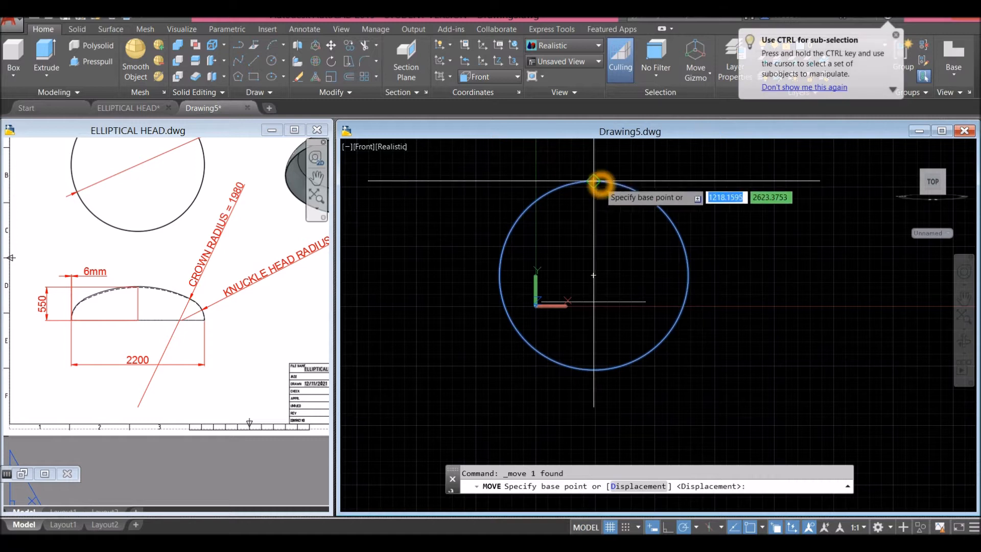
{"action": "left_click", "coordinate": [598, 181]}
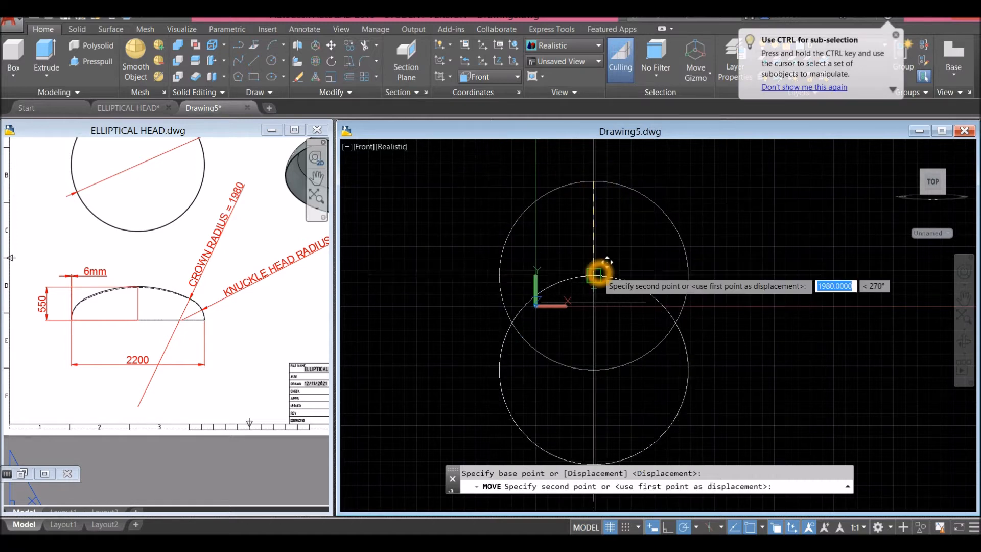
{"action": "left_click", "coordinate": [645, 295]}
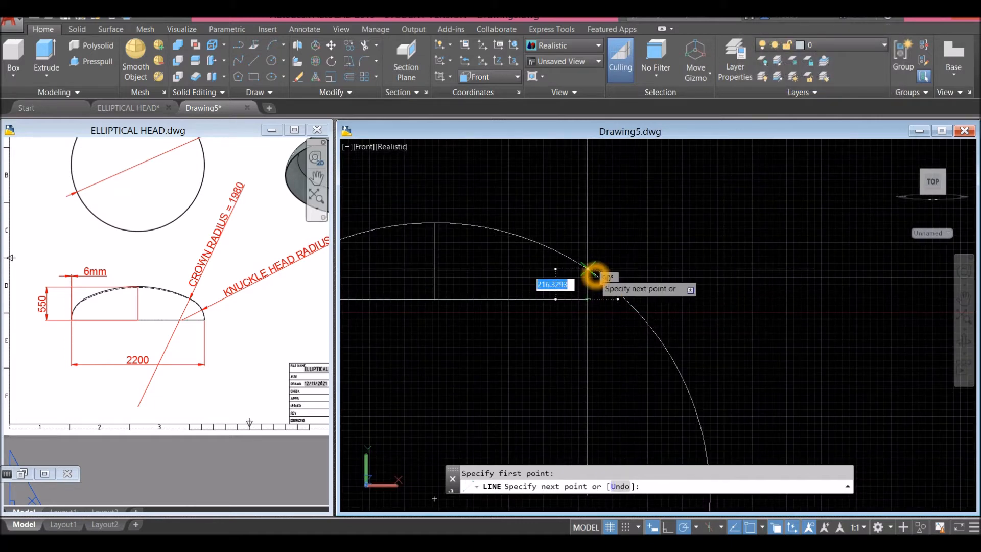
- Trim the circle and lines back to a closed profile of crown arc, sides and base
{"action": "left_click", "coordinate": [589, 274]}
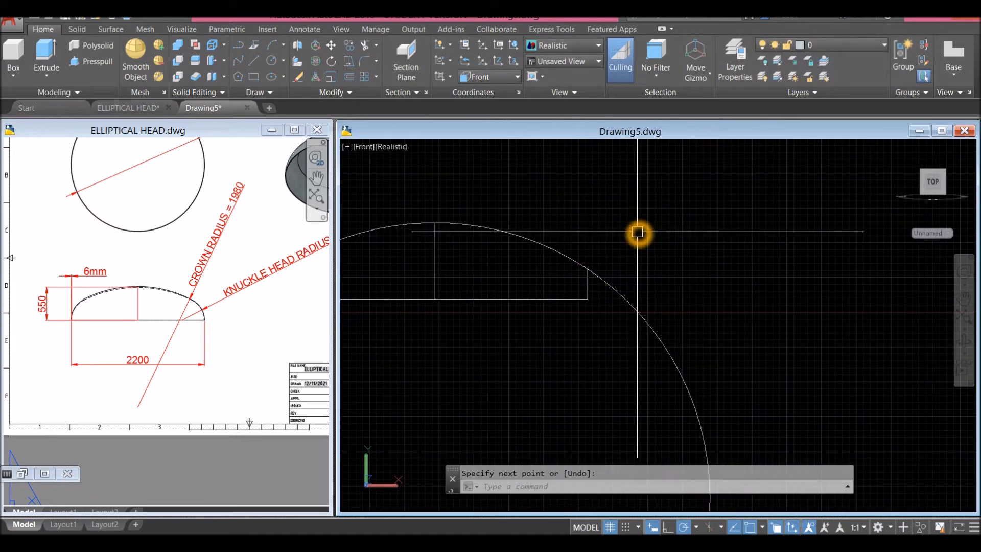
{"action": "type", "text": "Tr"}
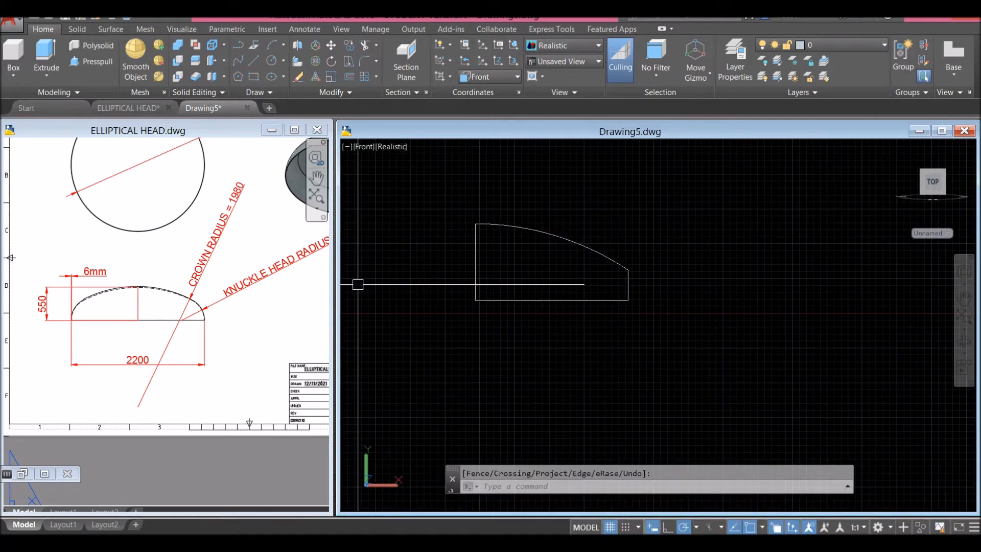
{"action": "left_click", "coordinate": [165, 524]}
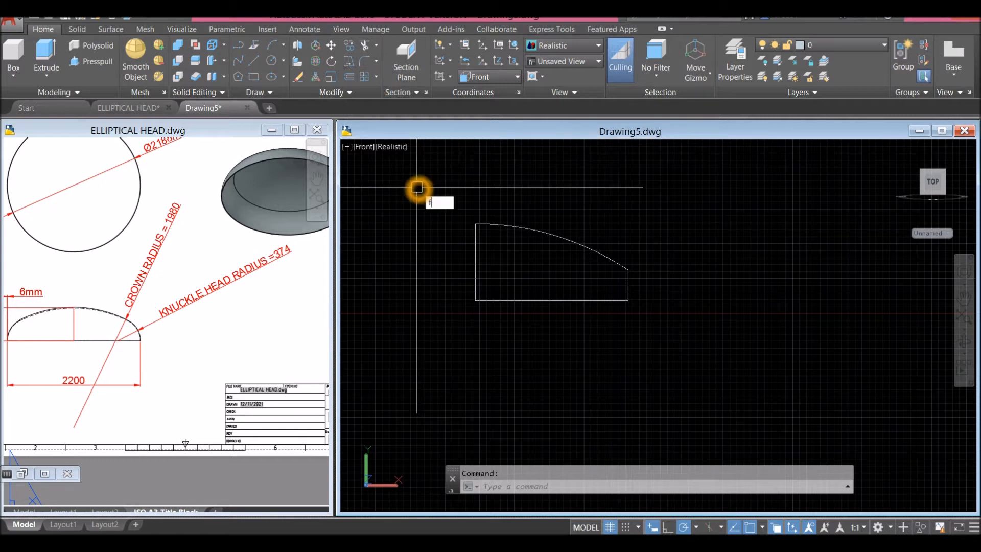
{"action": "type", "text": "F"}
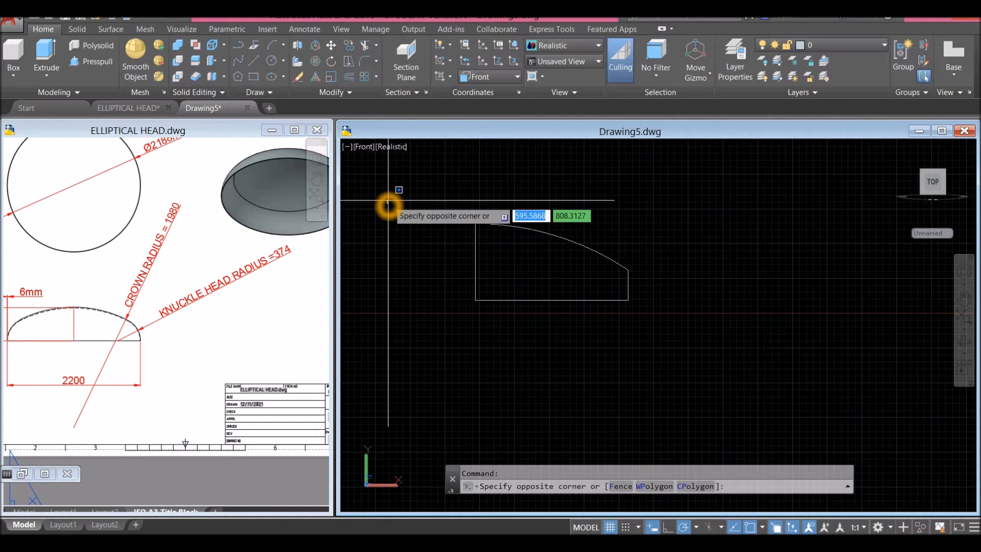
{"action": "key", "text": "Escape"}
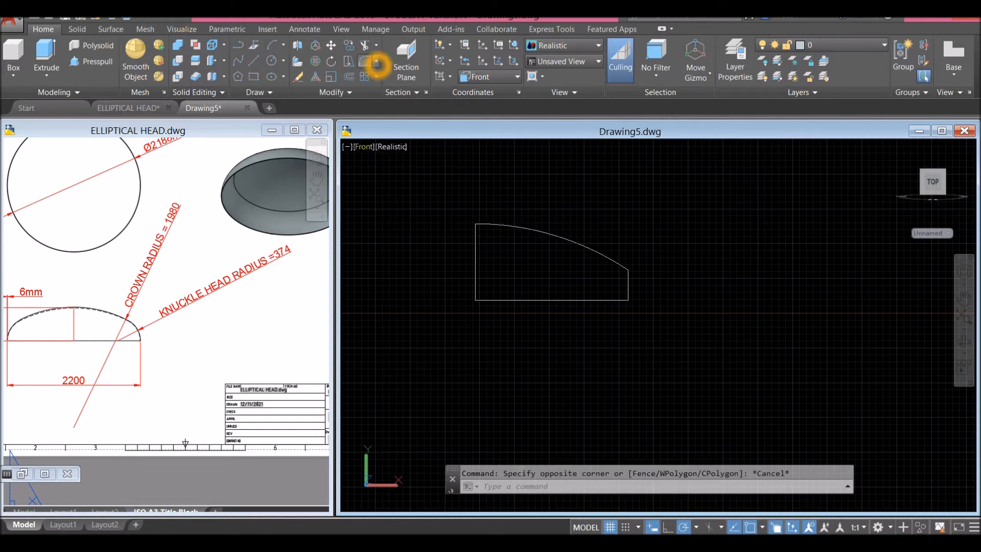
- Fillet the knuckle corner of the profile with a radius of 3
{"action": "left_click", "coordinate": [374, 68]}
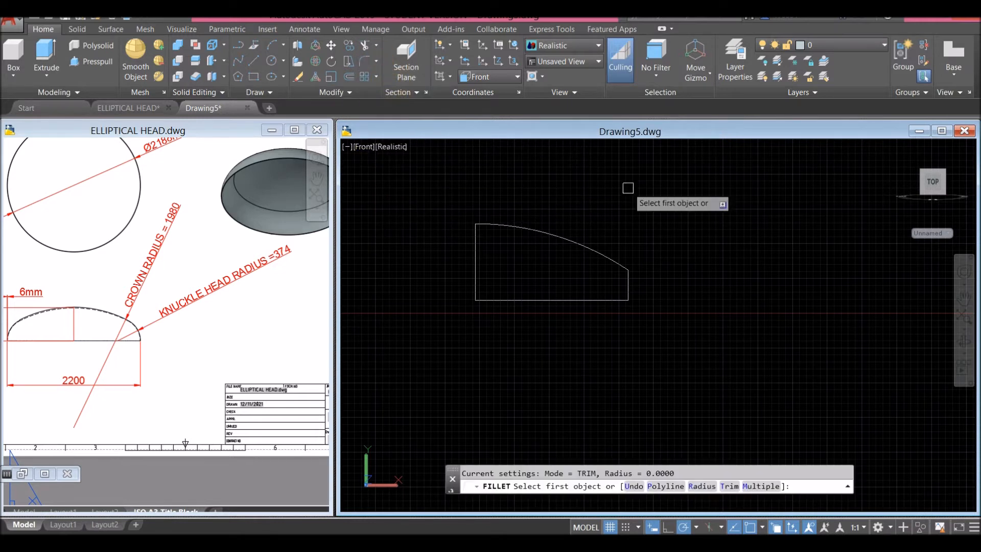
{"action": "right_click", "coordinate": [628, 188]}
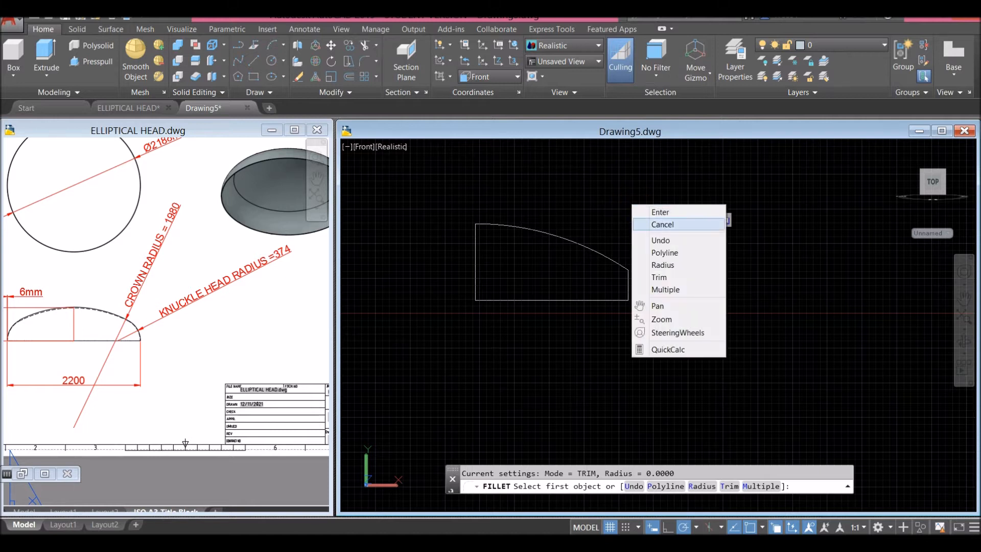
{"action": "left_click", "coordinate": [663, 265]}
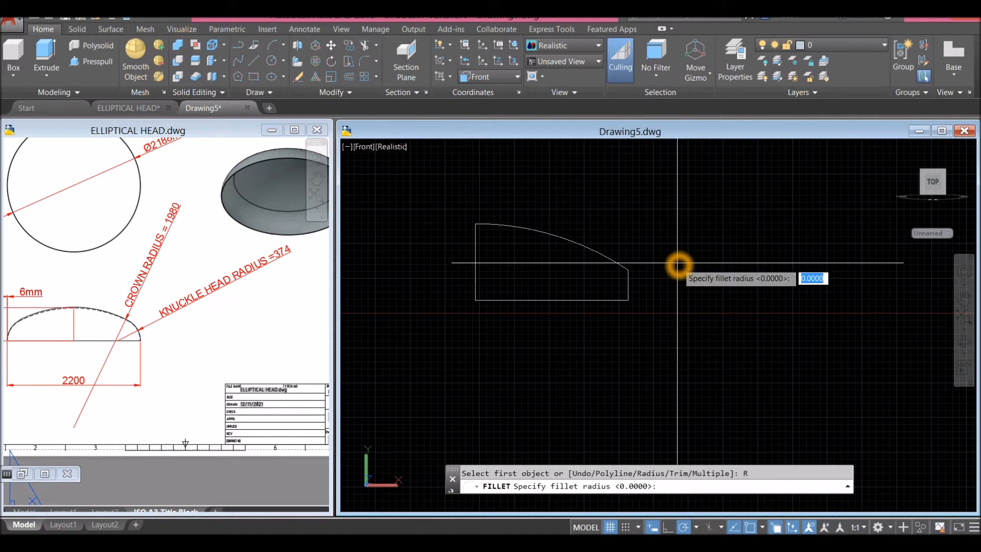
{"action": "type", "text": "3"}
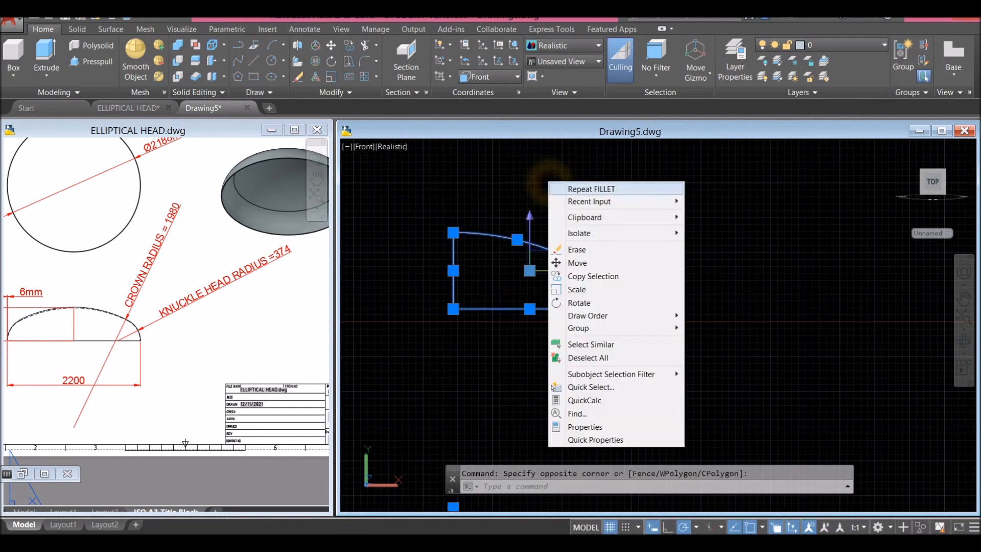
{"action": "mouse_move", "coordinate": [576, 263]}
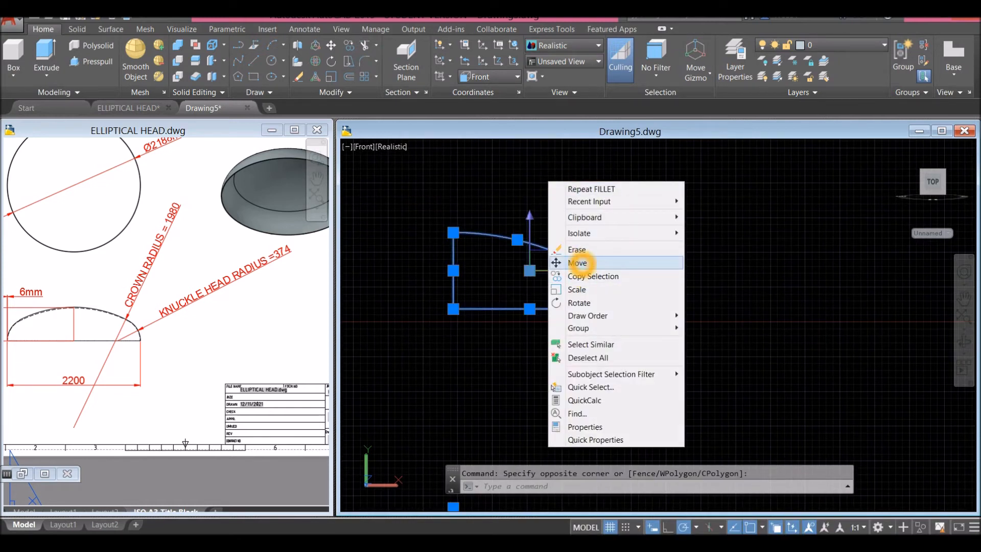
- Copy the finished profile and paste it into the new Drawing6
{"action": "left_click", "coordinate": [591, 276]}
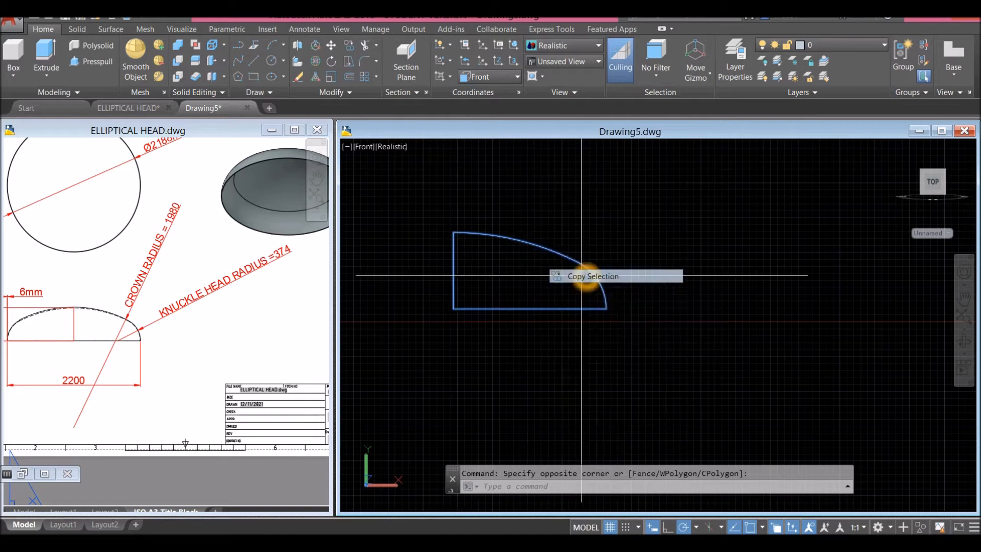
{"action": "left_click", "coordinate": [591, 276]}
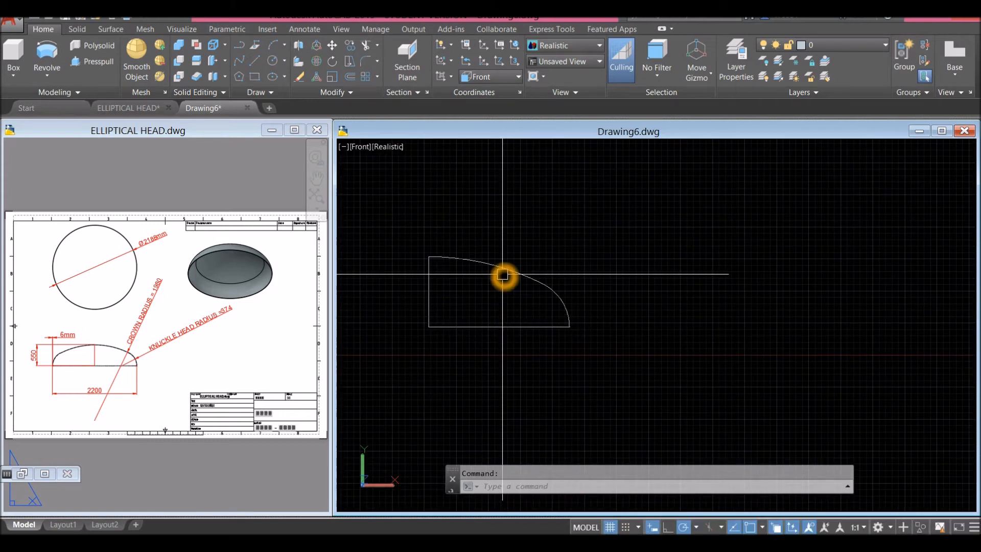
- Join all profile edges into one closed outline with JOIN and start REVOLVE
{"action": "key", "text": "Escape"}
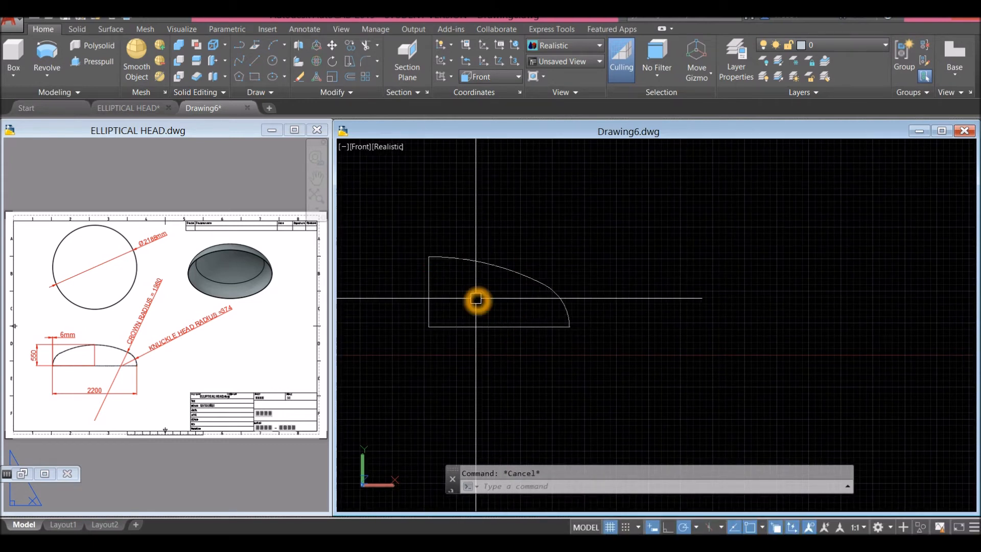
{"action": "type", "text": "J"}
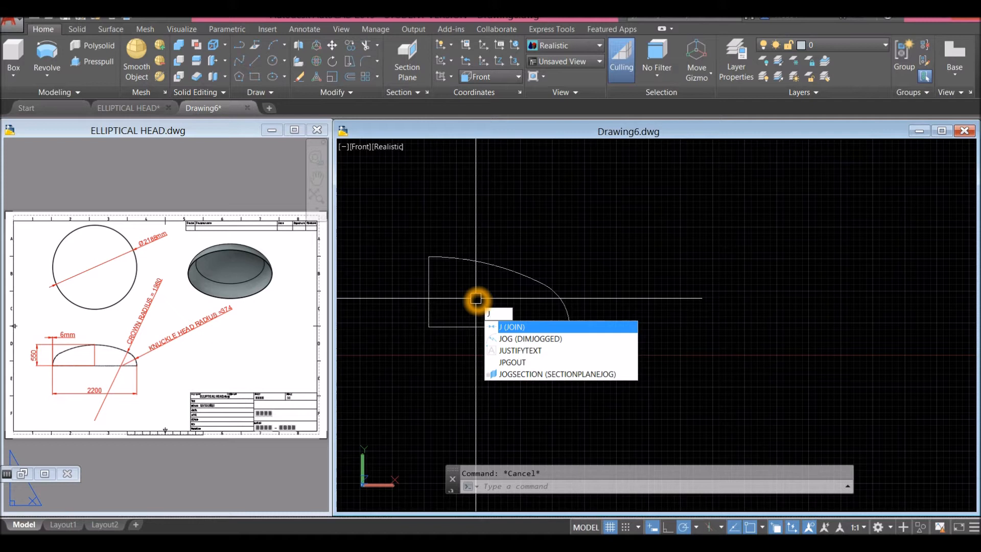
{"action": "left_click", "coordinate": [511, 327]}
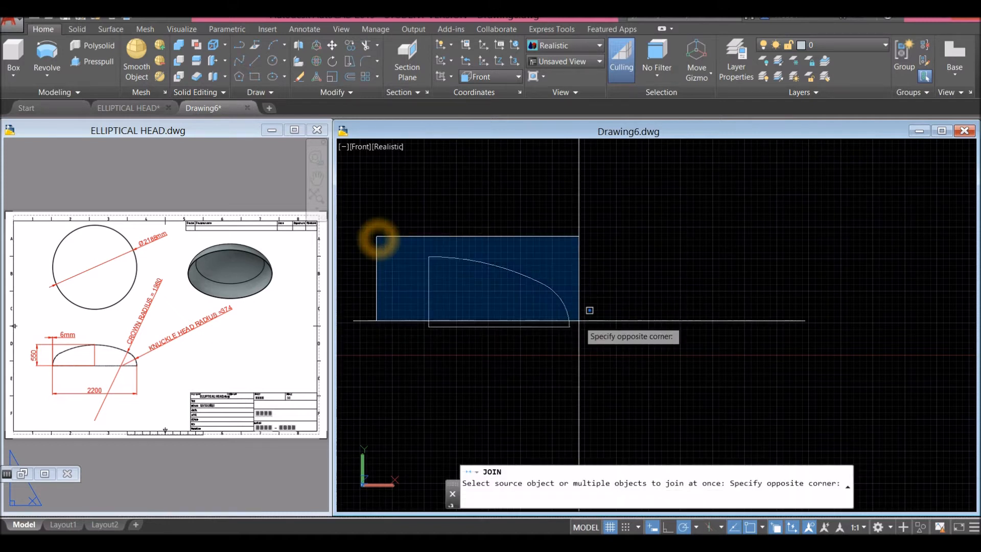
{"action": "left_click", "coordinate": [543, 286]}
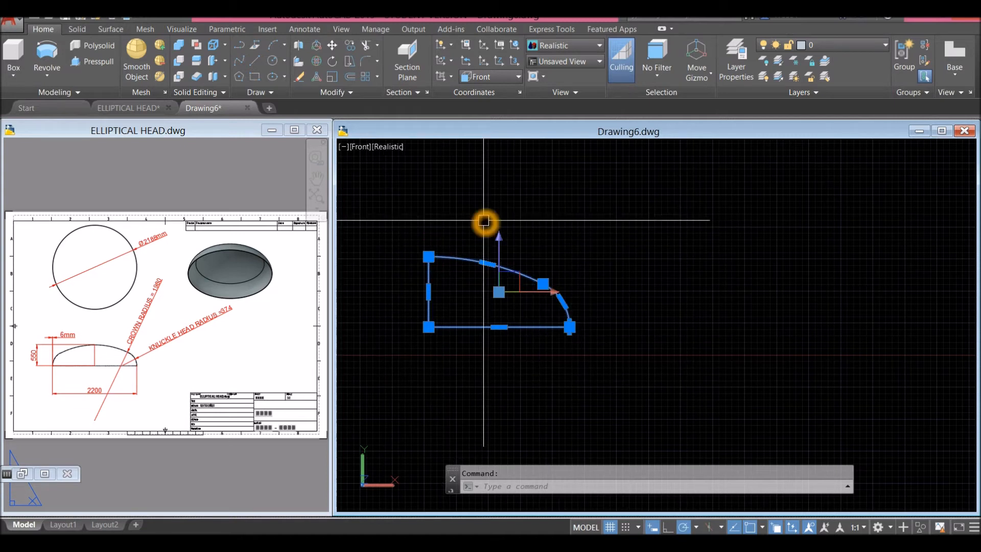
{"action": "key", "text": "Escape"}
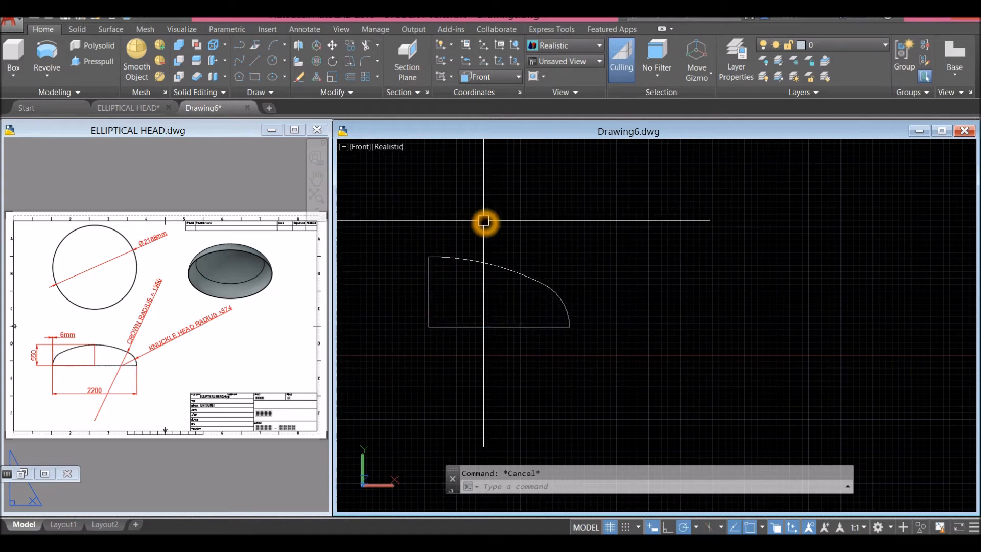
{"action": "type", "text": "REV"}
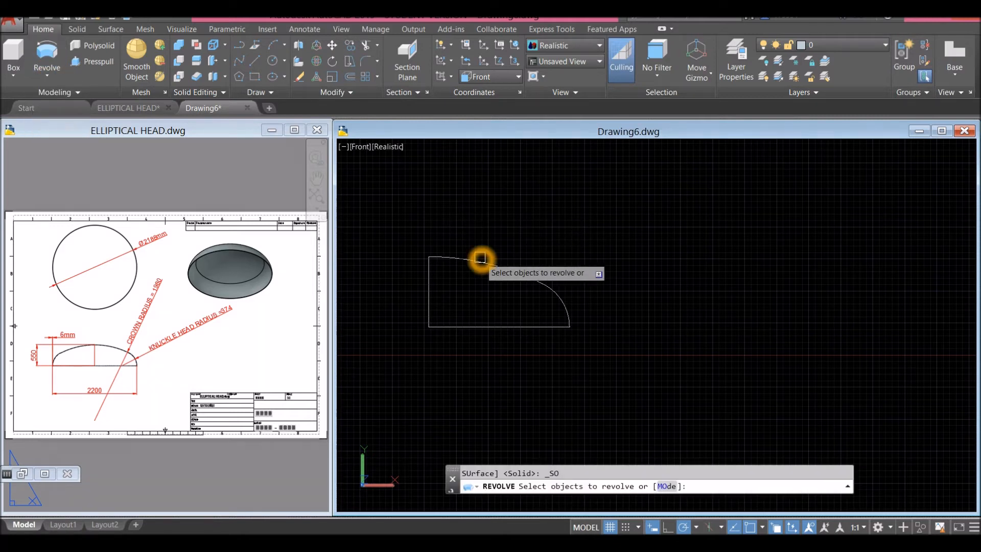
- Revolve the outline 360° about its left edge into a solid dish head
{"action": "right_click", "coordinate": [480, 258]}
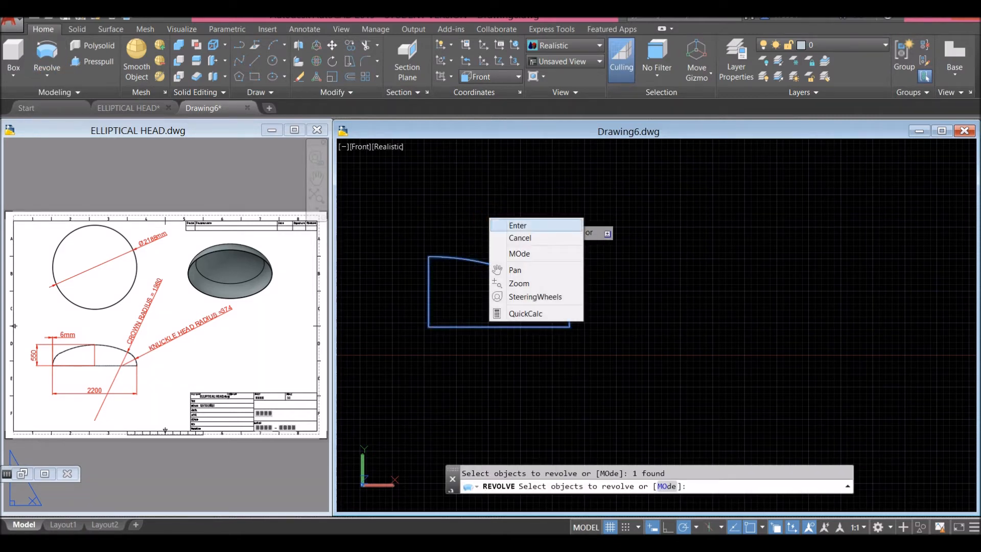
{"action": "left_click", "coordinate": [518, 225]}
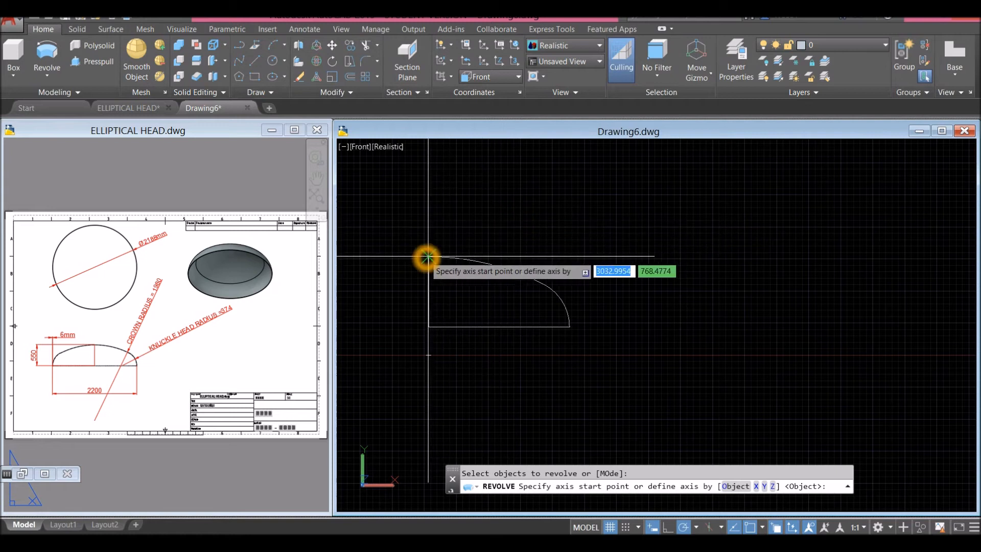
{"action": "mouse_move", "coordinate": [441, 315]}
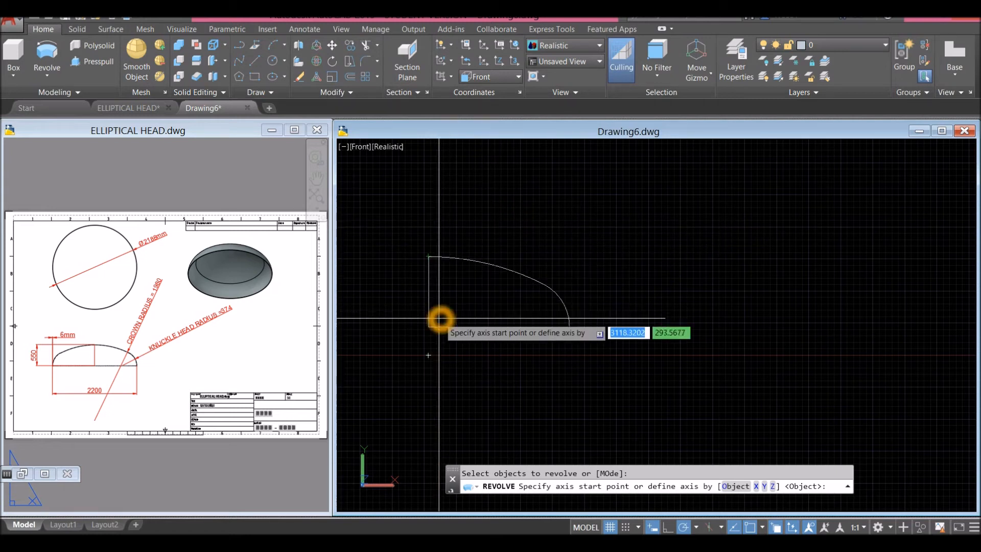
{"action": "left_click", "coordinate": [428, 256]}
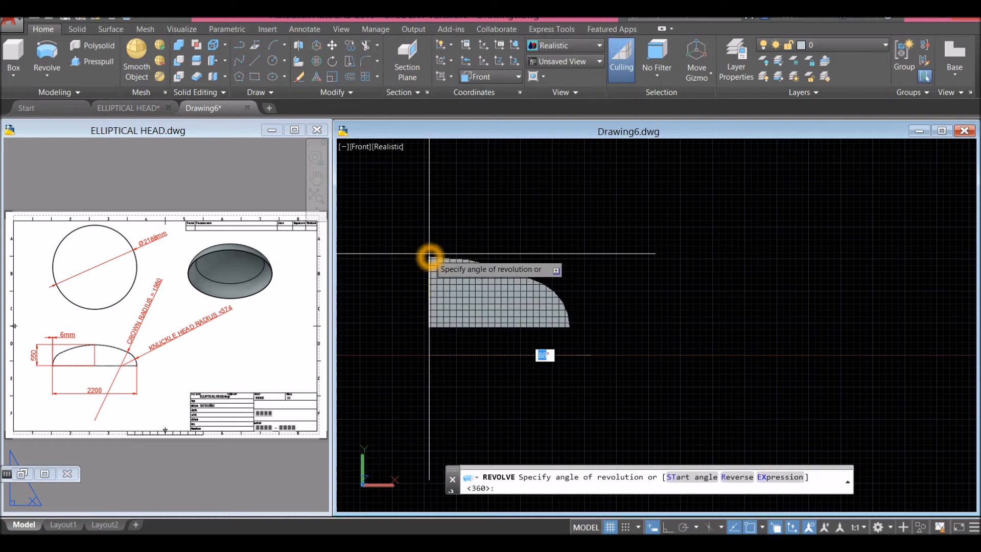
{"action": "type", "text": "36"}
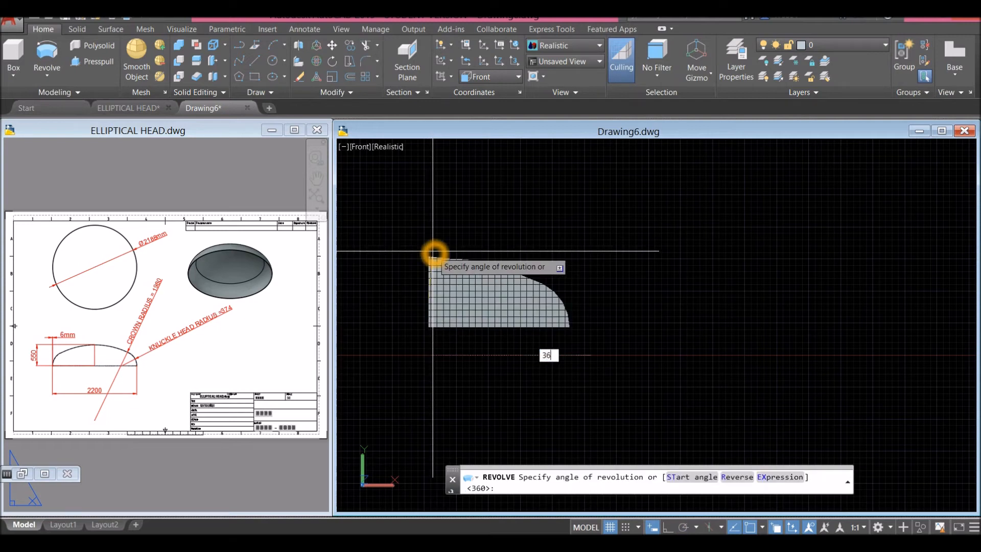
{"action": "key", "text": "Return"}
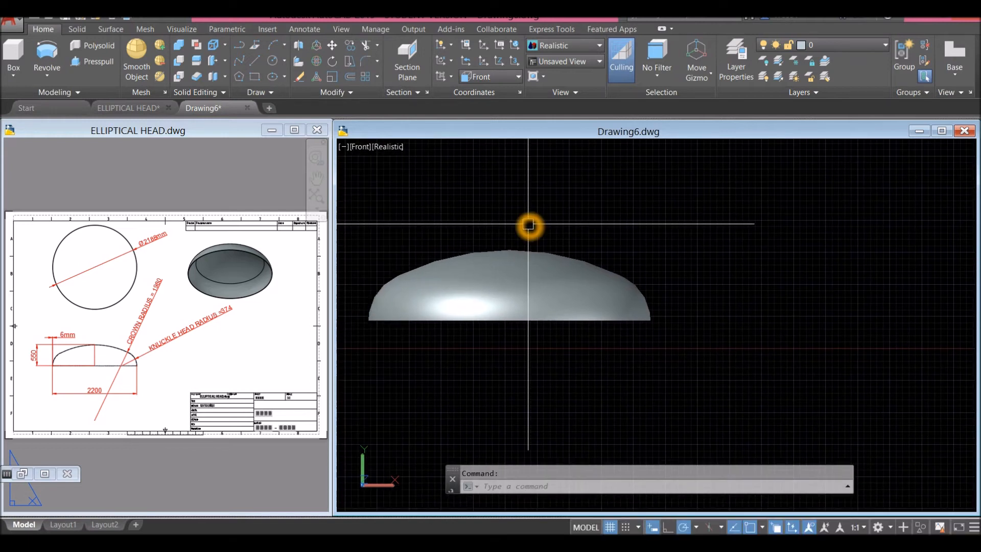
{"action": "type", "text": "PR"}
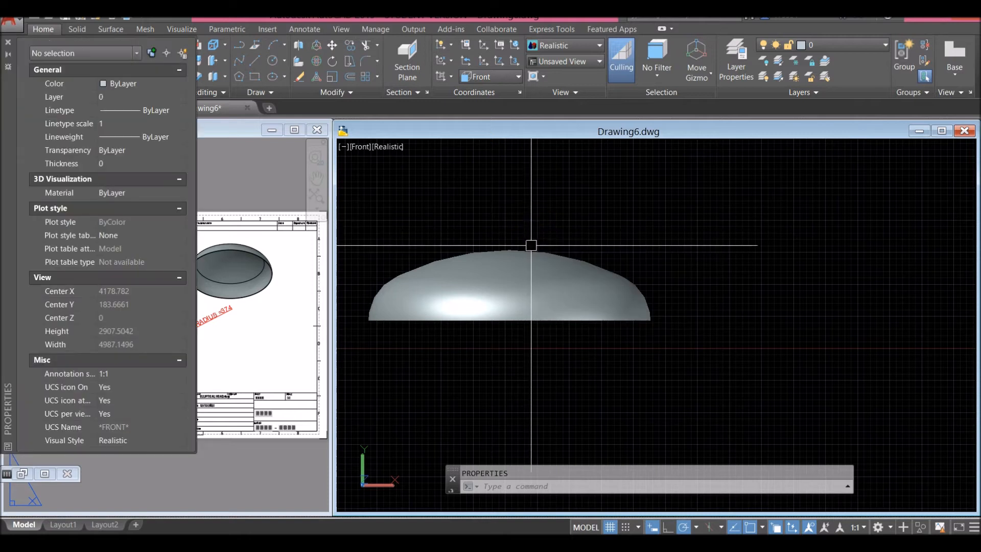
- Check the revolved solid's type in Properties, then zoom out to show the 2D profile
{"action": "left_click", "coordinate": [507, 288]}
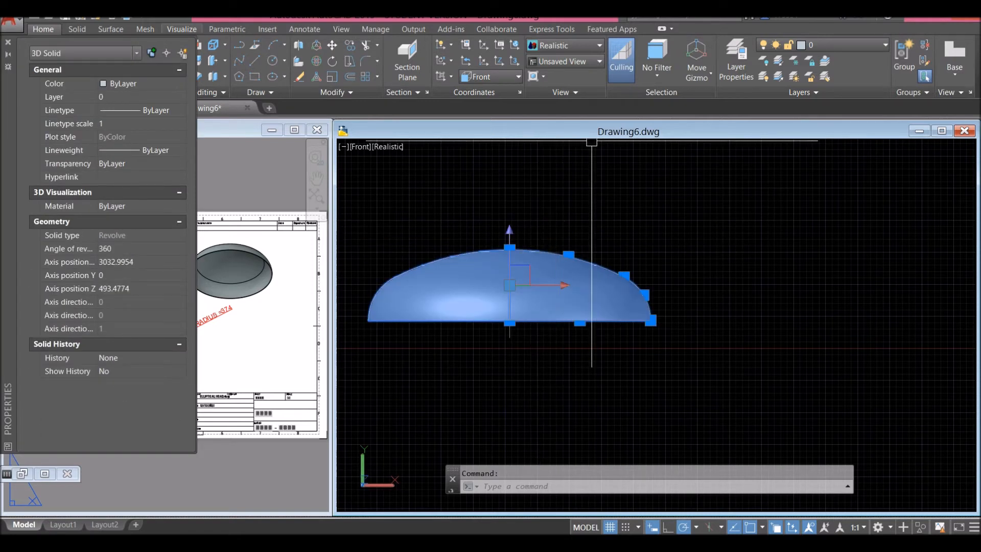
{"action": "left_click", "coordinate": [136, 52]}
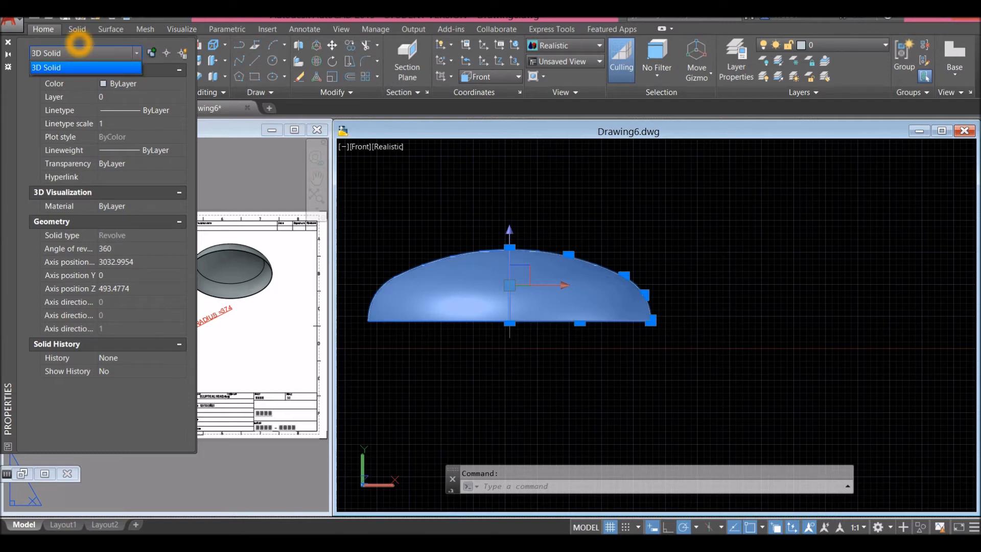
{"action": "mouse_move", "coordinate": [539, 202]}
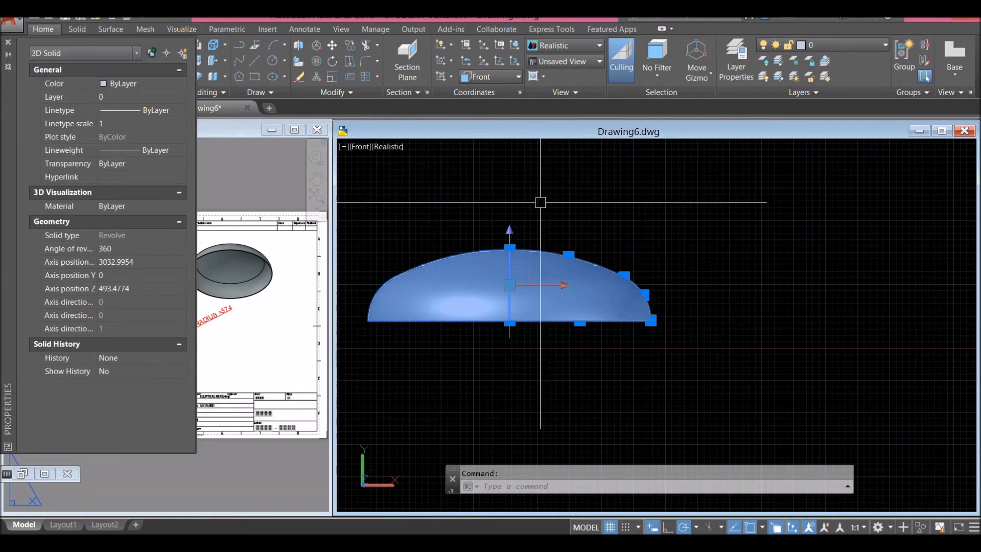
{"action": "key", "text": "Escape"}
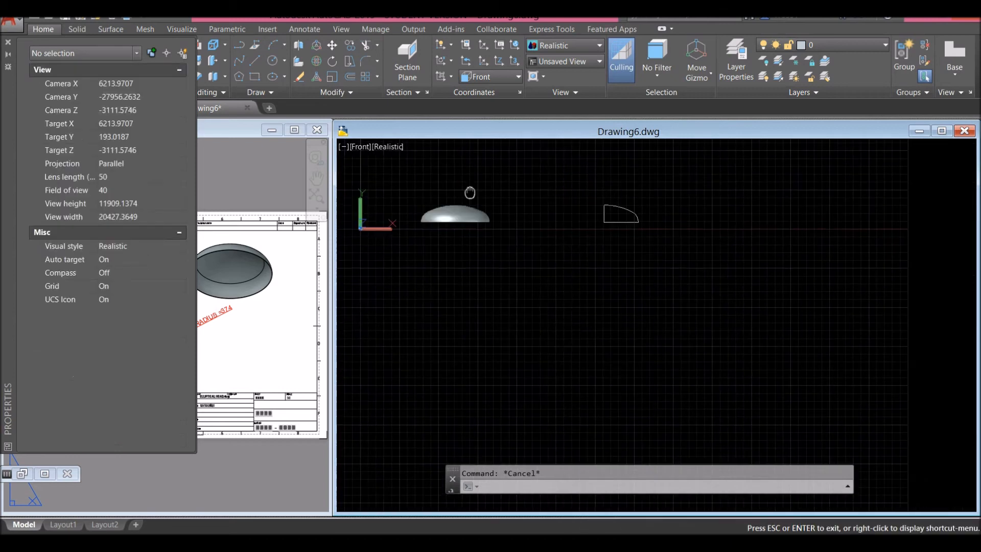
{"action": "left_click", "coordinate": [435, 208]}
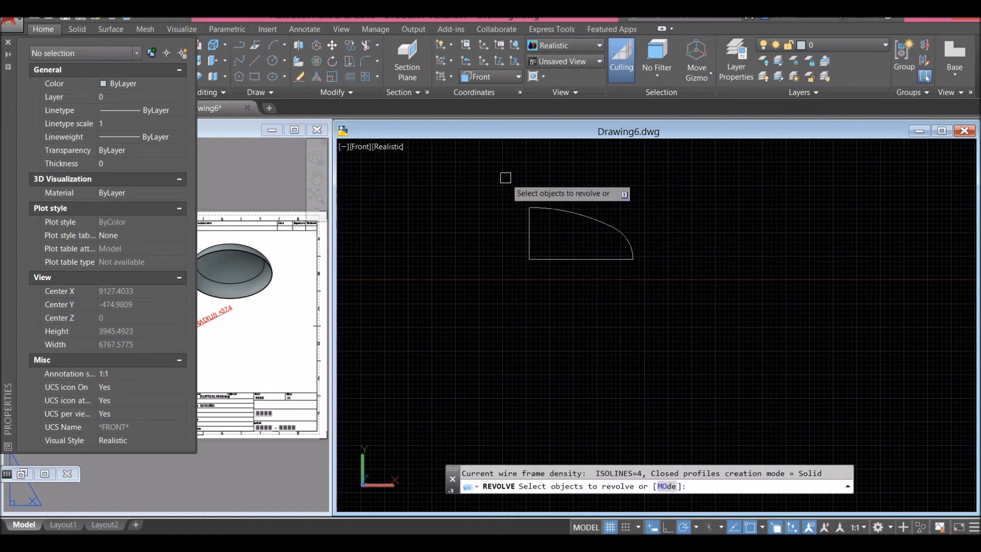
- Revolve the second profile copy 360° about its vertical edge into a new dish head
{"action": "right_click", "coordinate": [580, 233]}
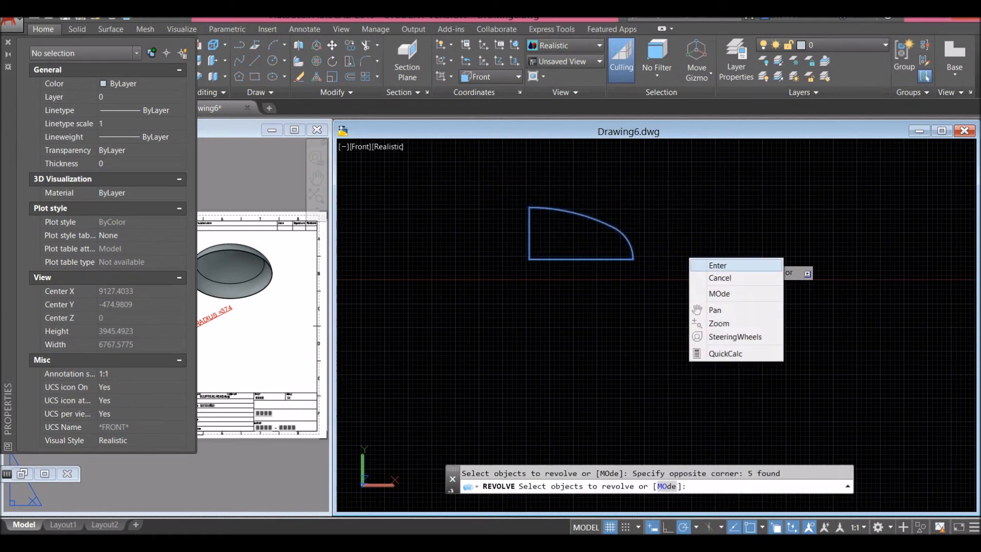
{"action": "left_click", "coordinate": [717, 266]}
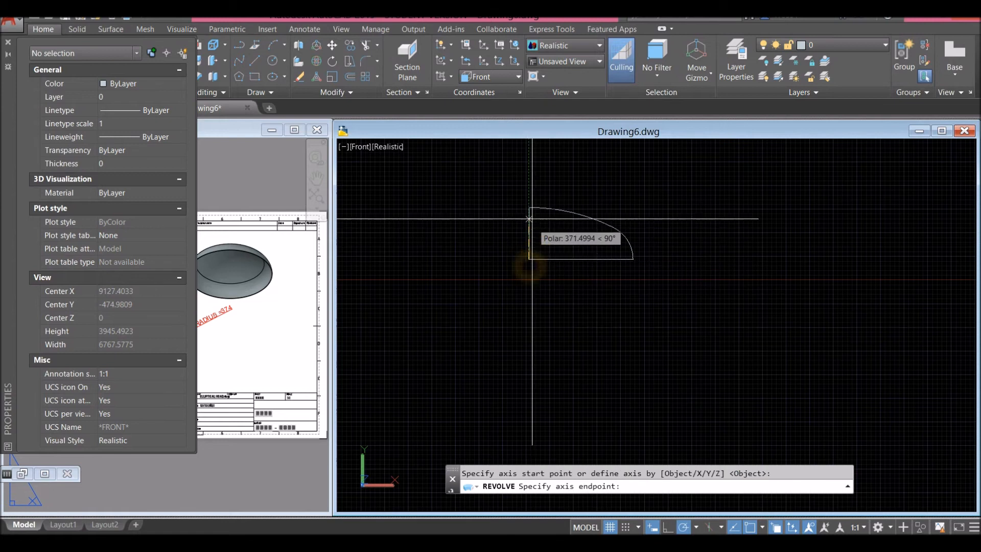
{"action": "left_click", "coordinate": [530, 209]}
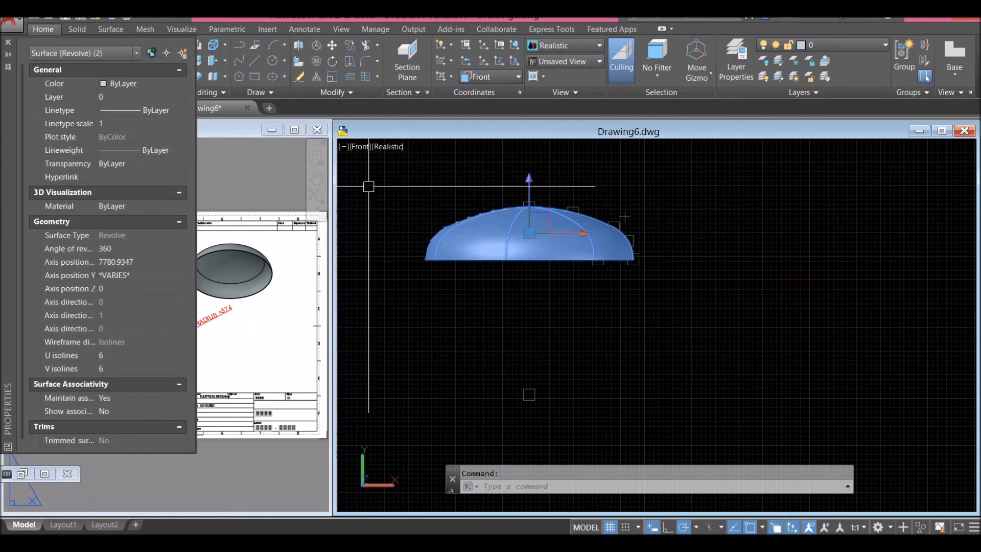
{"action": "key", "text": "Escape"}
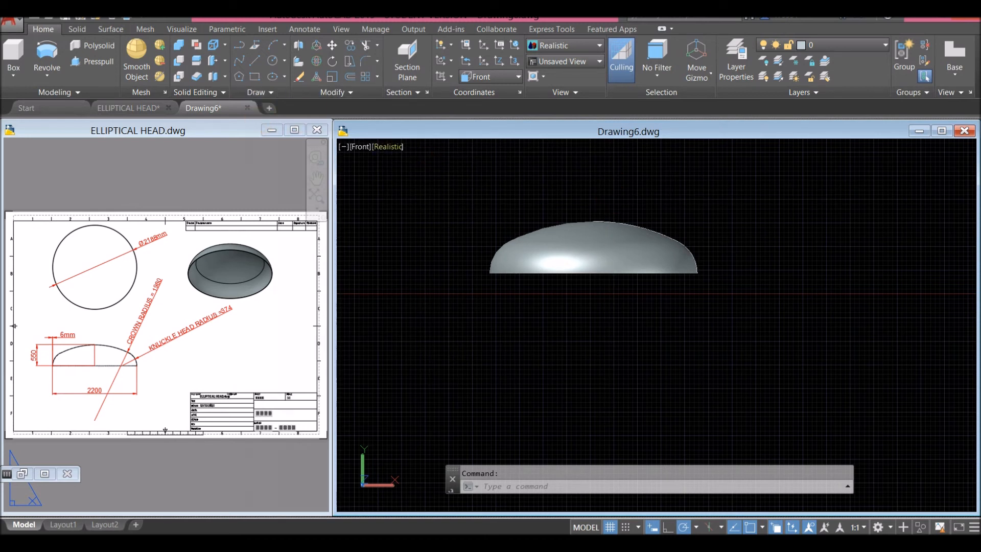
- Confirm the dish is a 3D Solid and orbit to an angled view showing its flat base
{"action": "left_click", "coordinate": [110, 29]}
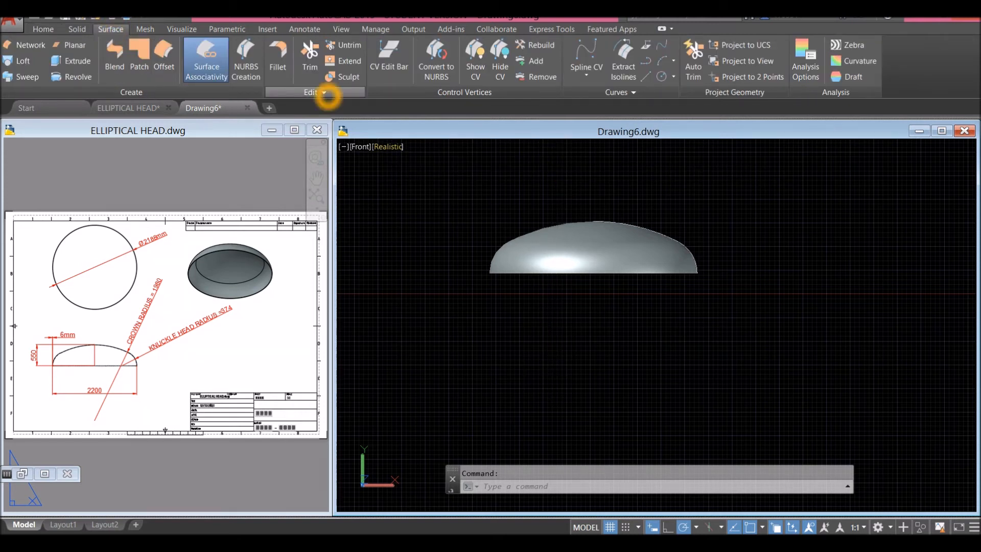
{"action": "left_click", "coordinate": [349, 67]}
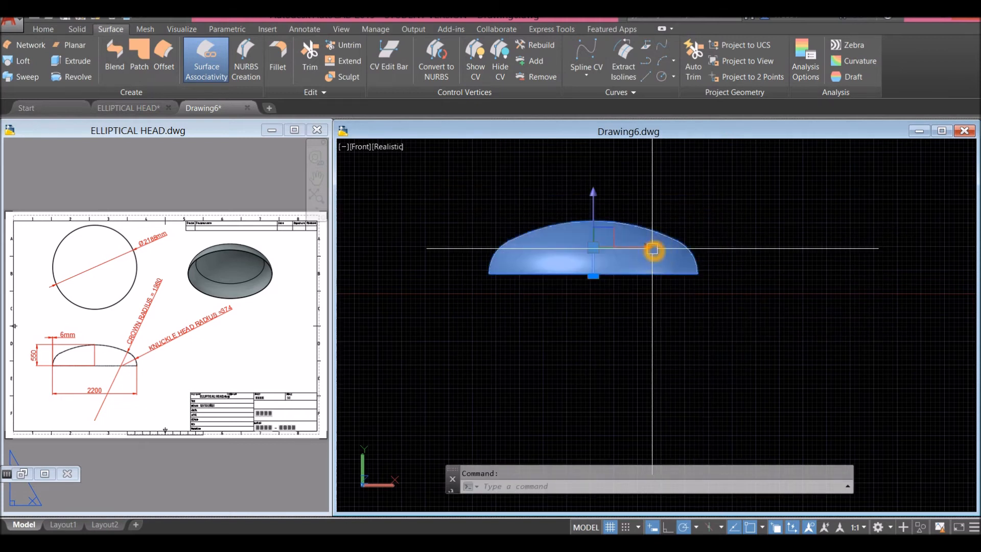
{"action": "left_click", "coordinate": [653, 250]}
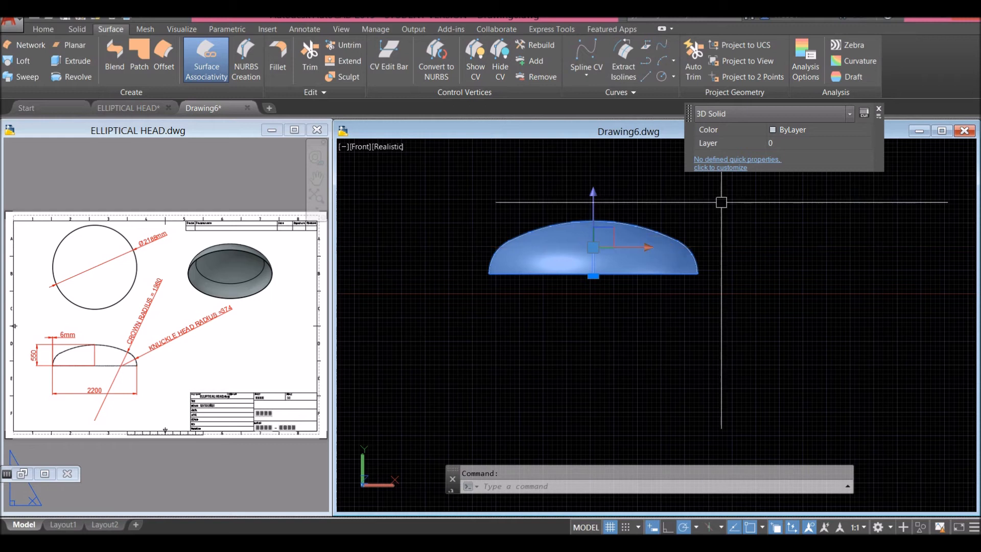
{"action": "left_click", "coordinate": [849, 113]}
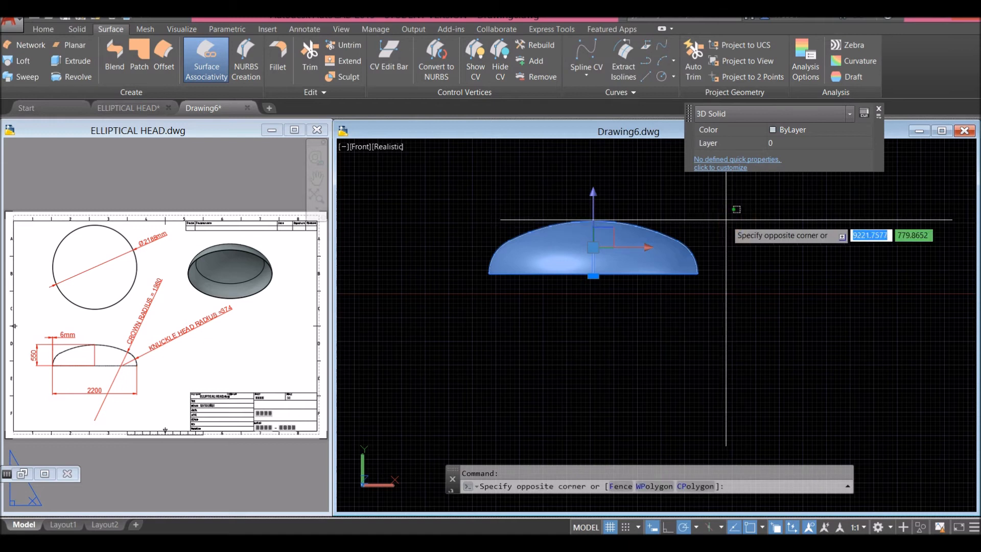
{"action": "key", "text": "Escape"}
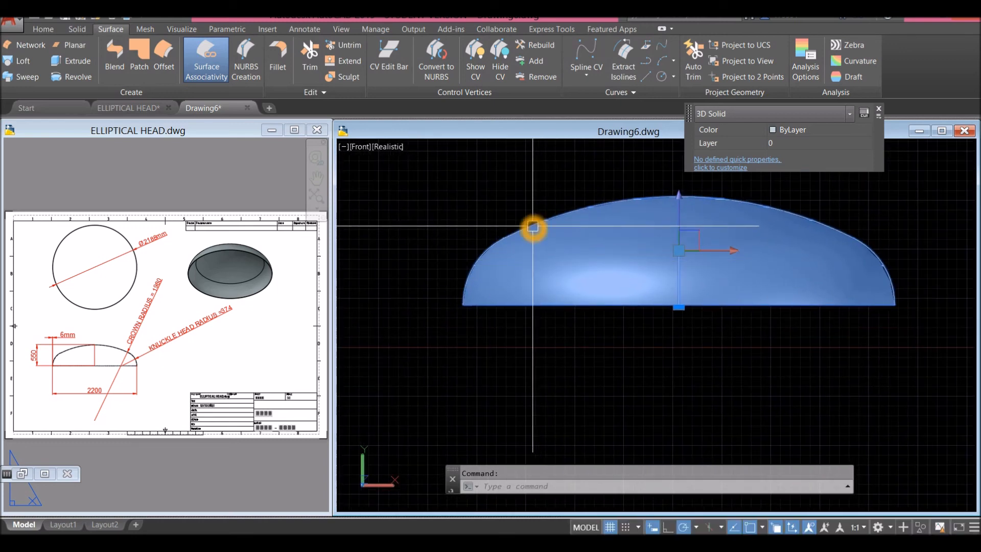
{"action": "key", "text": "Escape"}
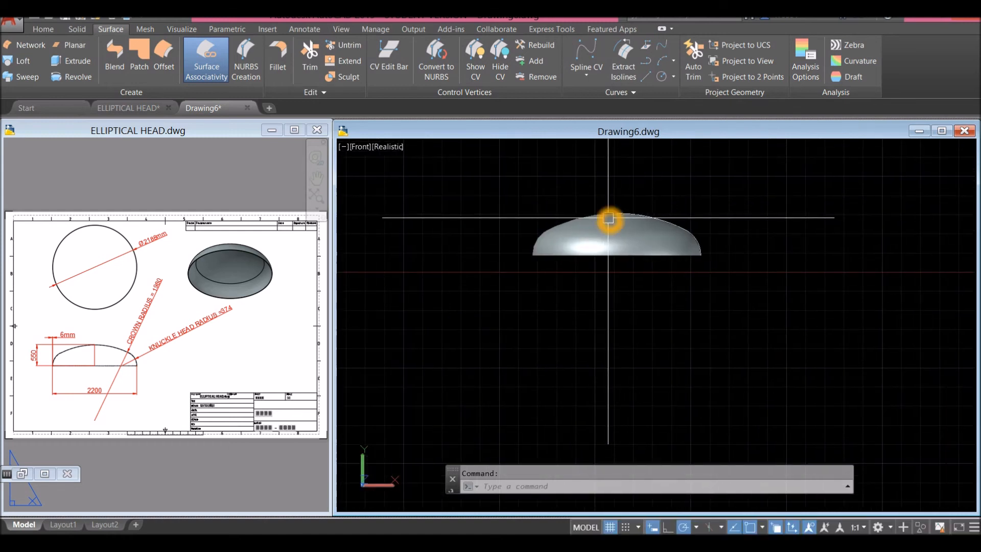
{"action": "left_click", "coordinate": [609, 219]}
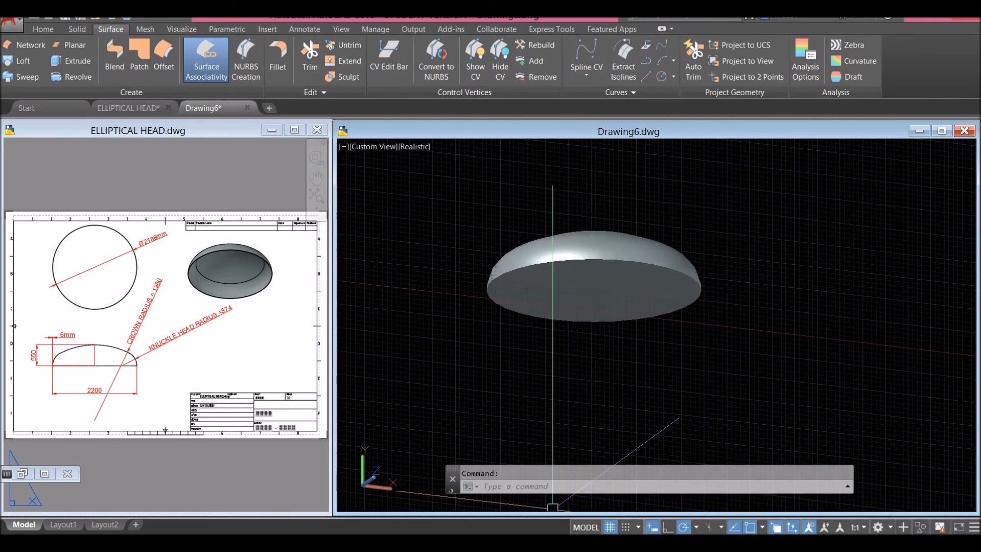
- Shell the dish to a 6 mm wall, removing the flat bottom face, and exit SOLIDEDIT
{"action": "left_click", "coordinate": [166, 524]}
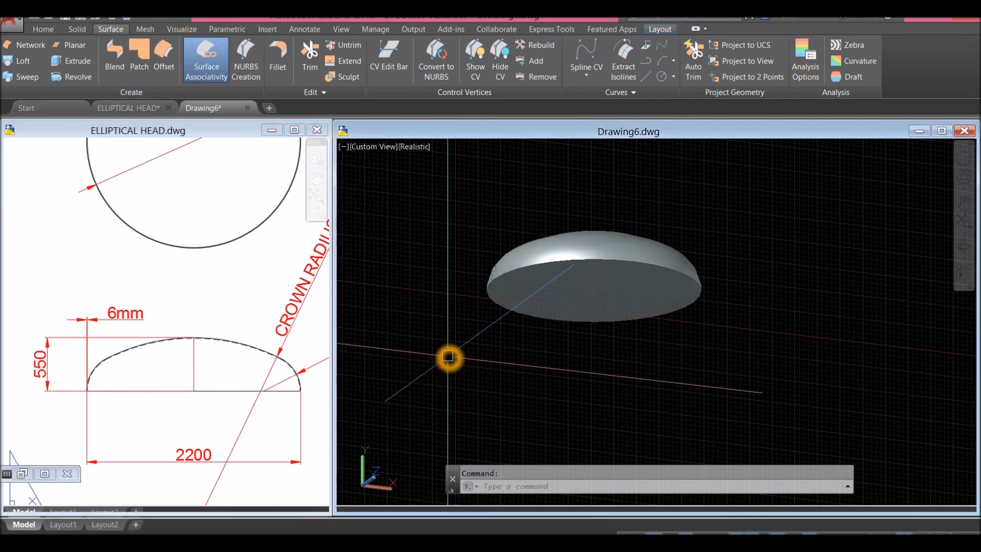
{"action": "left_click", "coordinate": [77, 29]}
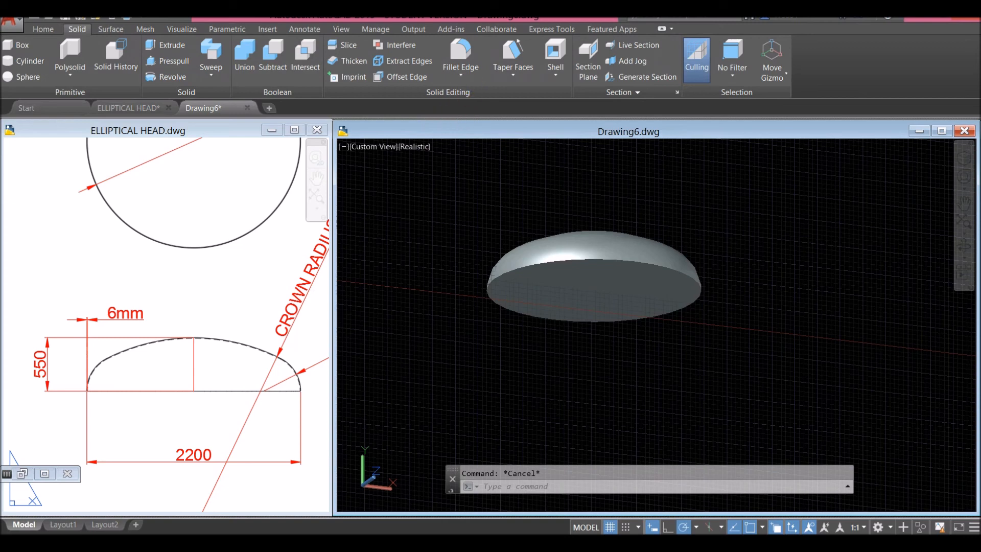
{"action": "left_click", "coordinate": [554, 57]}
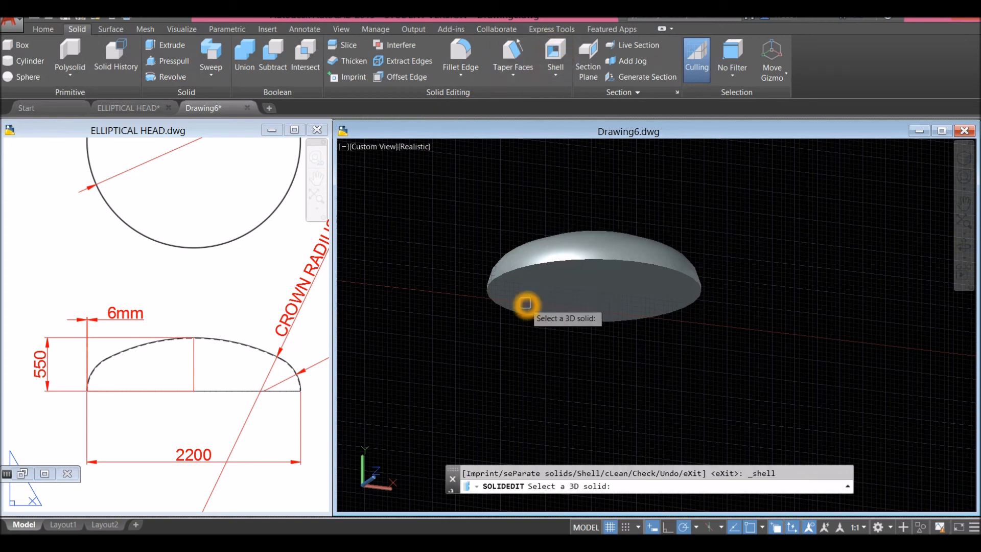
{"action": "left_click", "coordinate": [525, 305]}
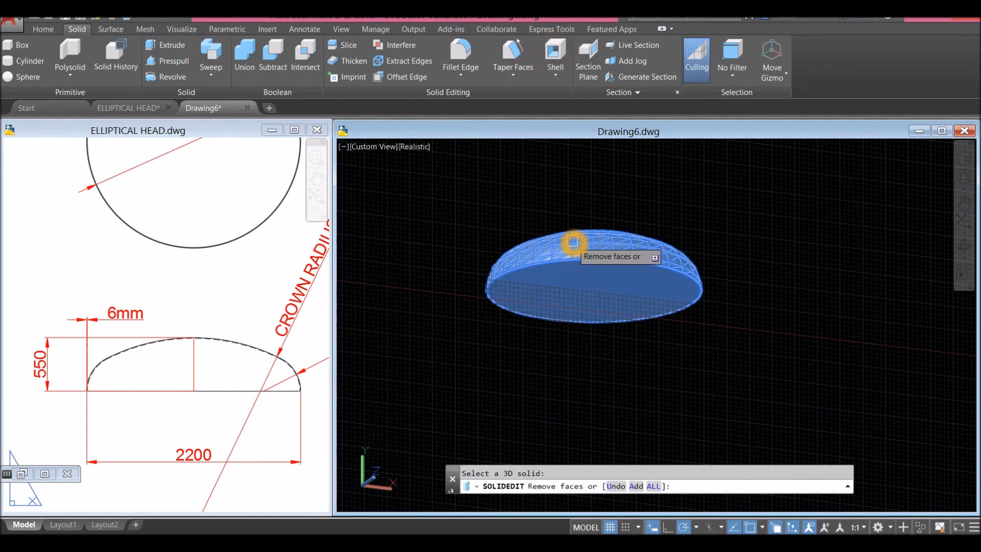
{"action": "mouse_move", "coordinate": [595, 271]}
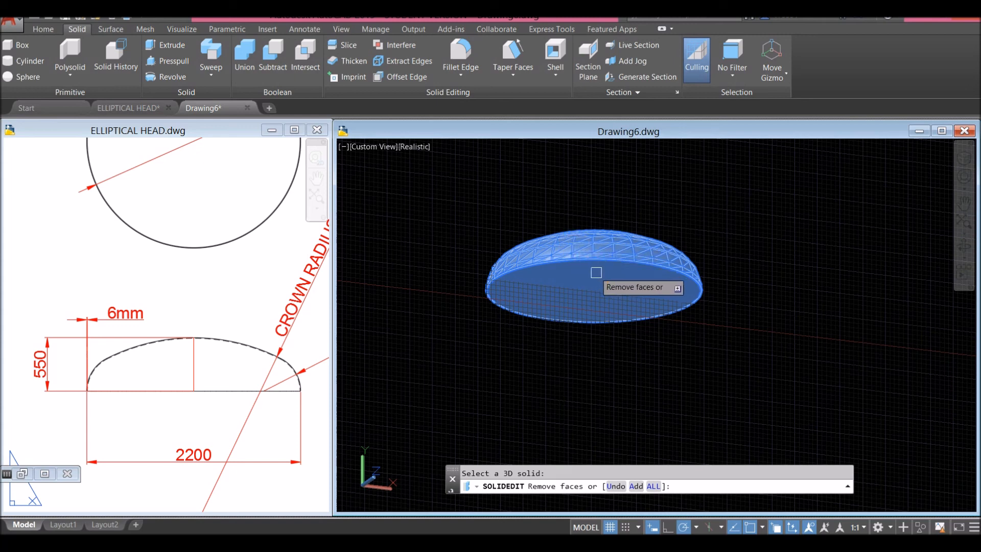
{"action": "mouse_move", "coordinate": [602, 268]}
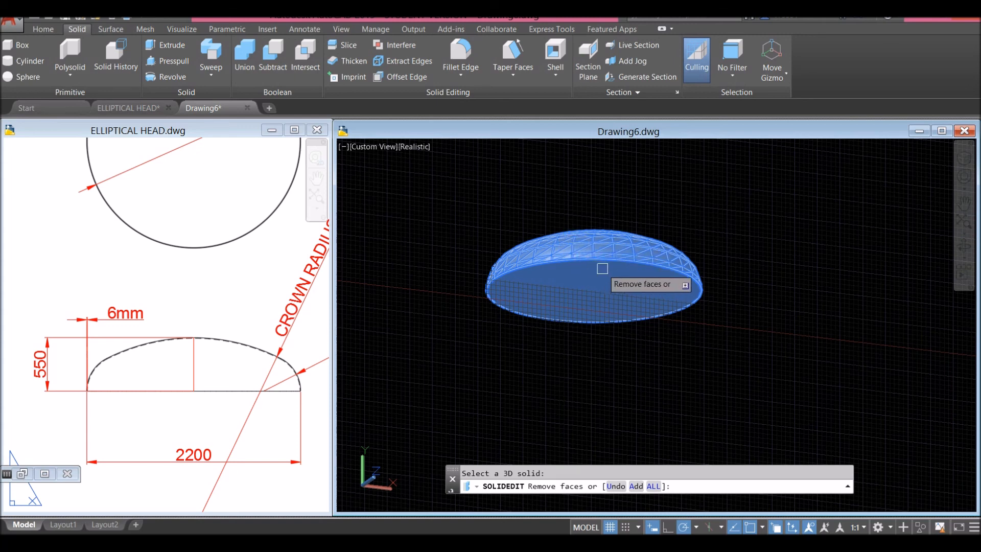
{"action": "left_click", "coordinate": [603, 267]}
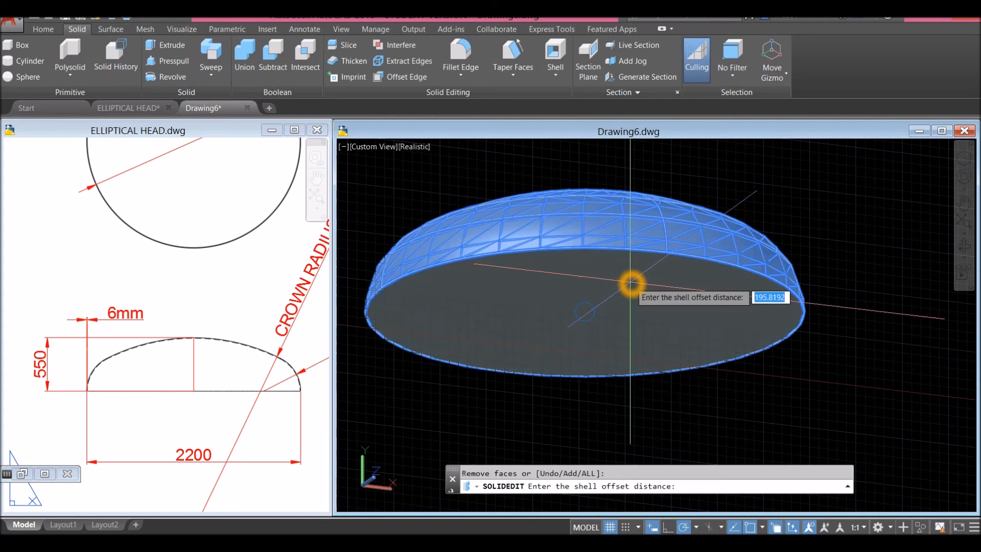
{"action": "mouse_move", "coordinate": [710, 217]}
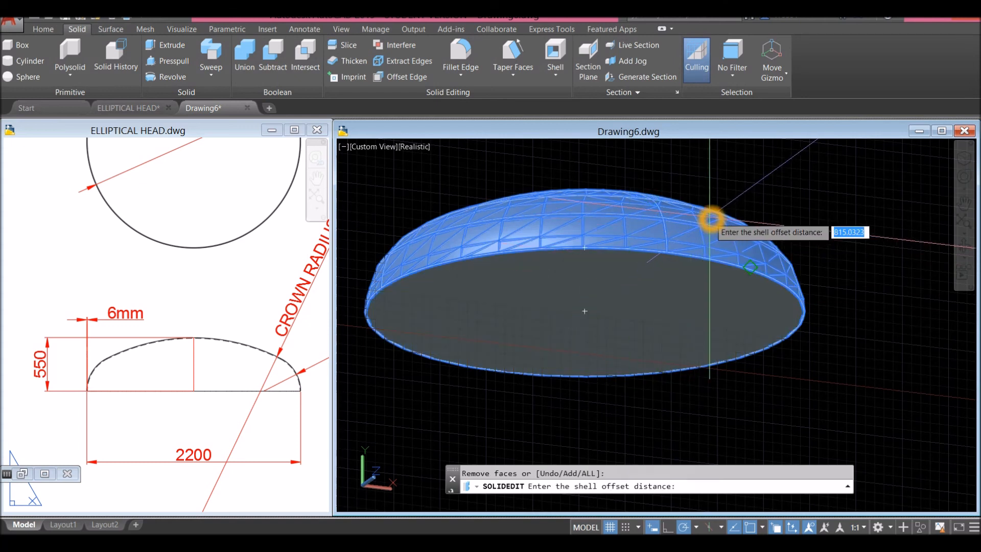
{"action": "mouse_move", "coordinate": [745, 206]}
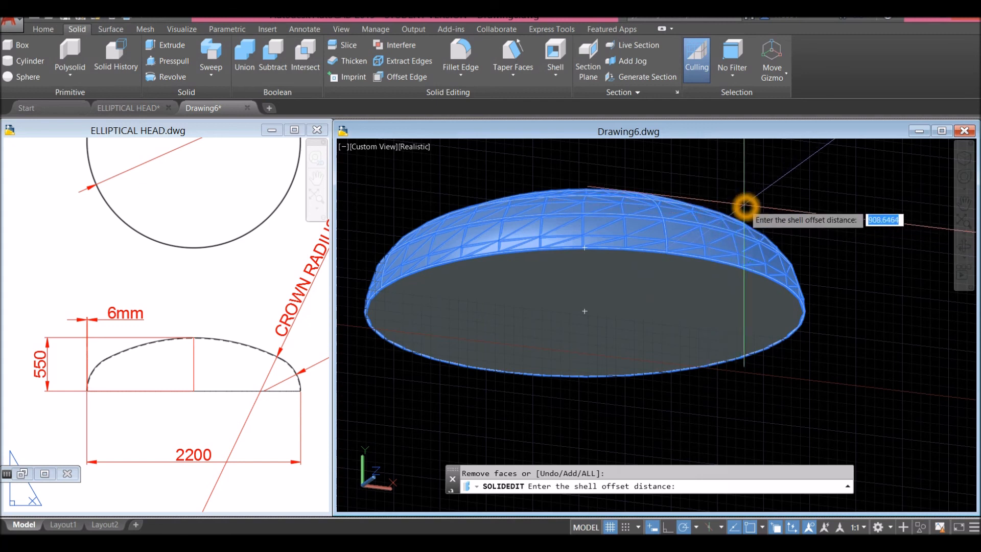
{"action": "type", "text": "6"}
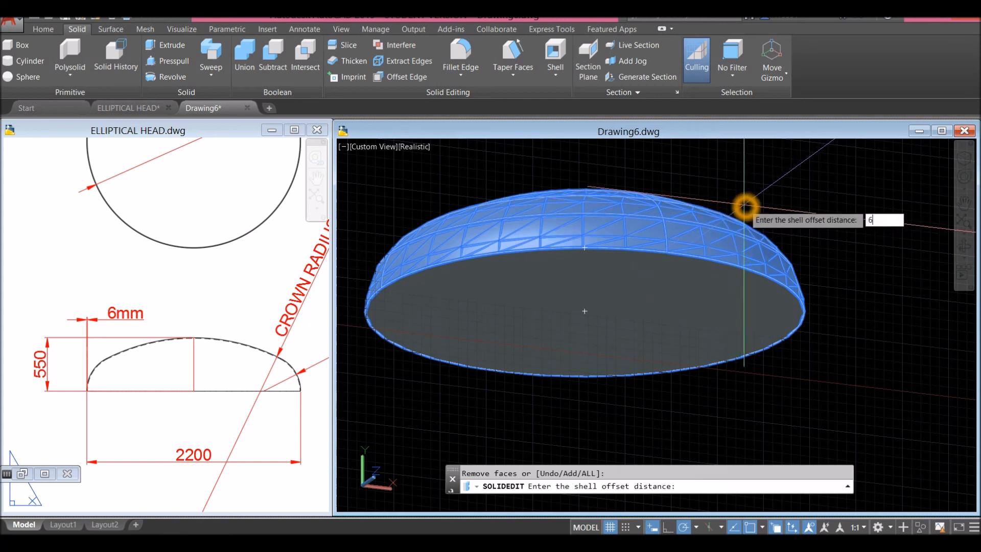
{"action": "key", "text": "Return"}
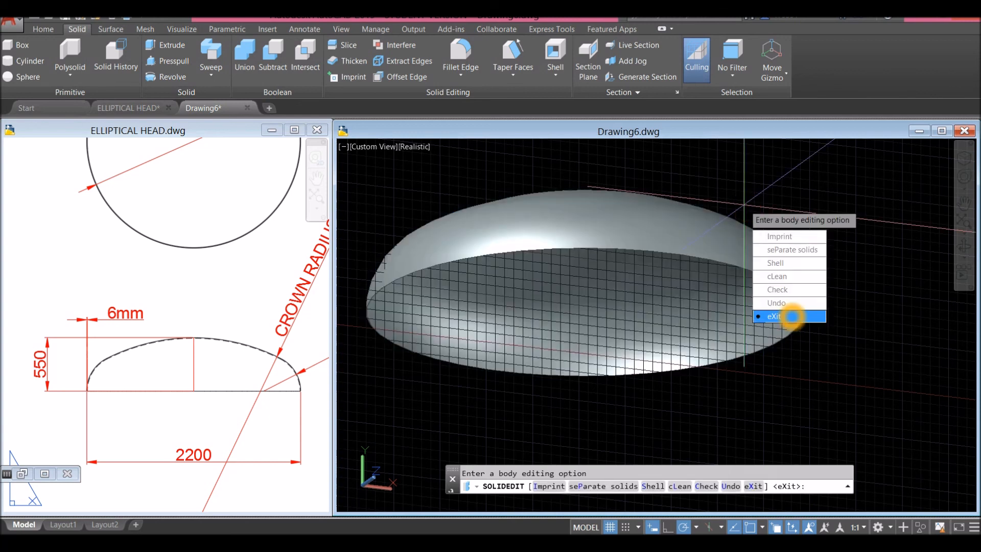
{"action": "left_click", "coordinate": [774, 316]}
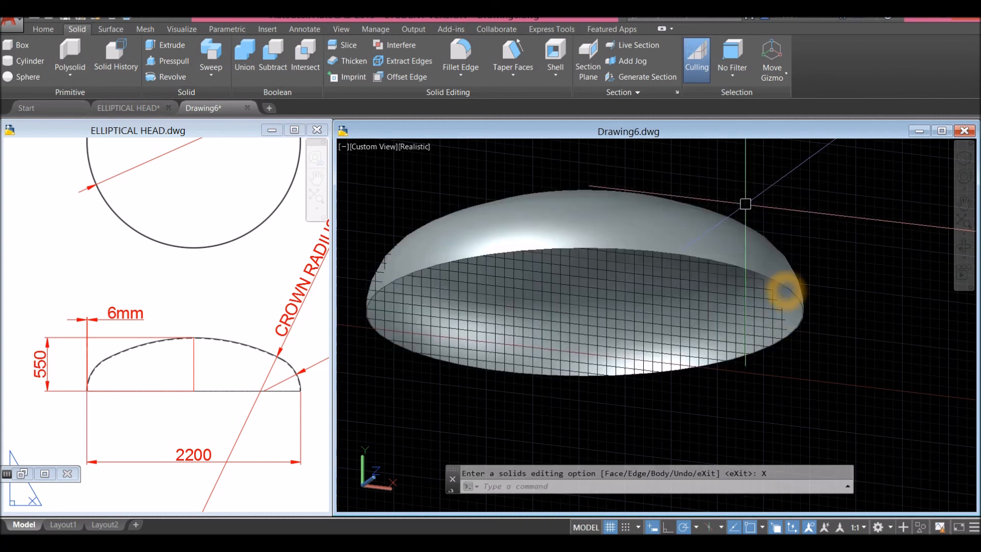